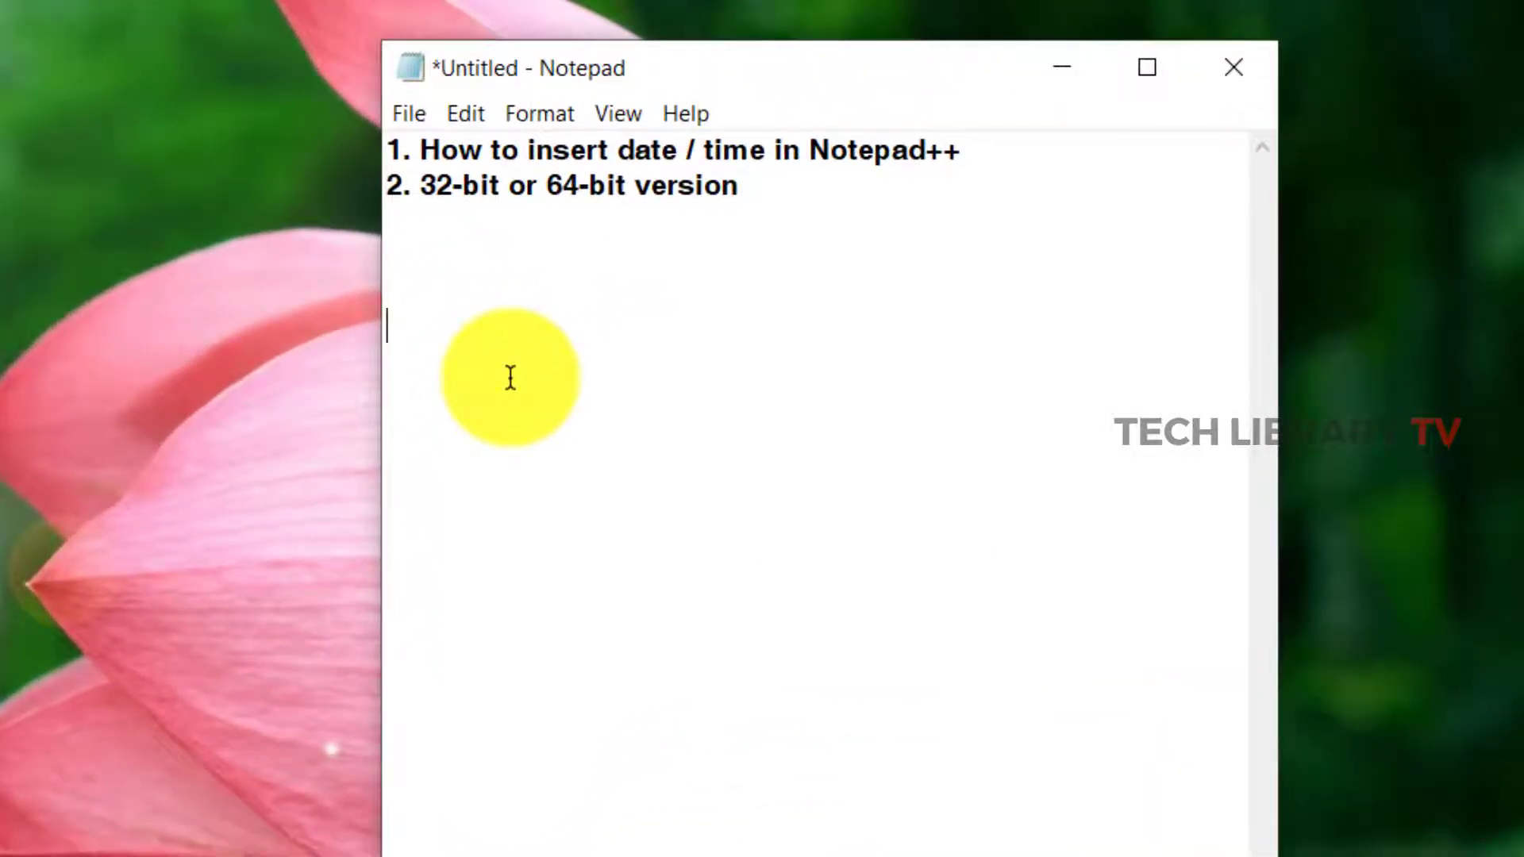
Step: Stamp 3:14 PM 6/16/2020 beneath the two numbered lines in Notepad using F5
key(f5)
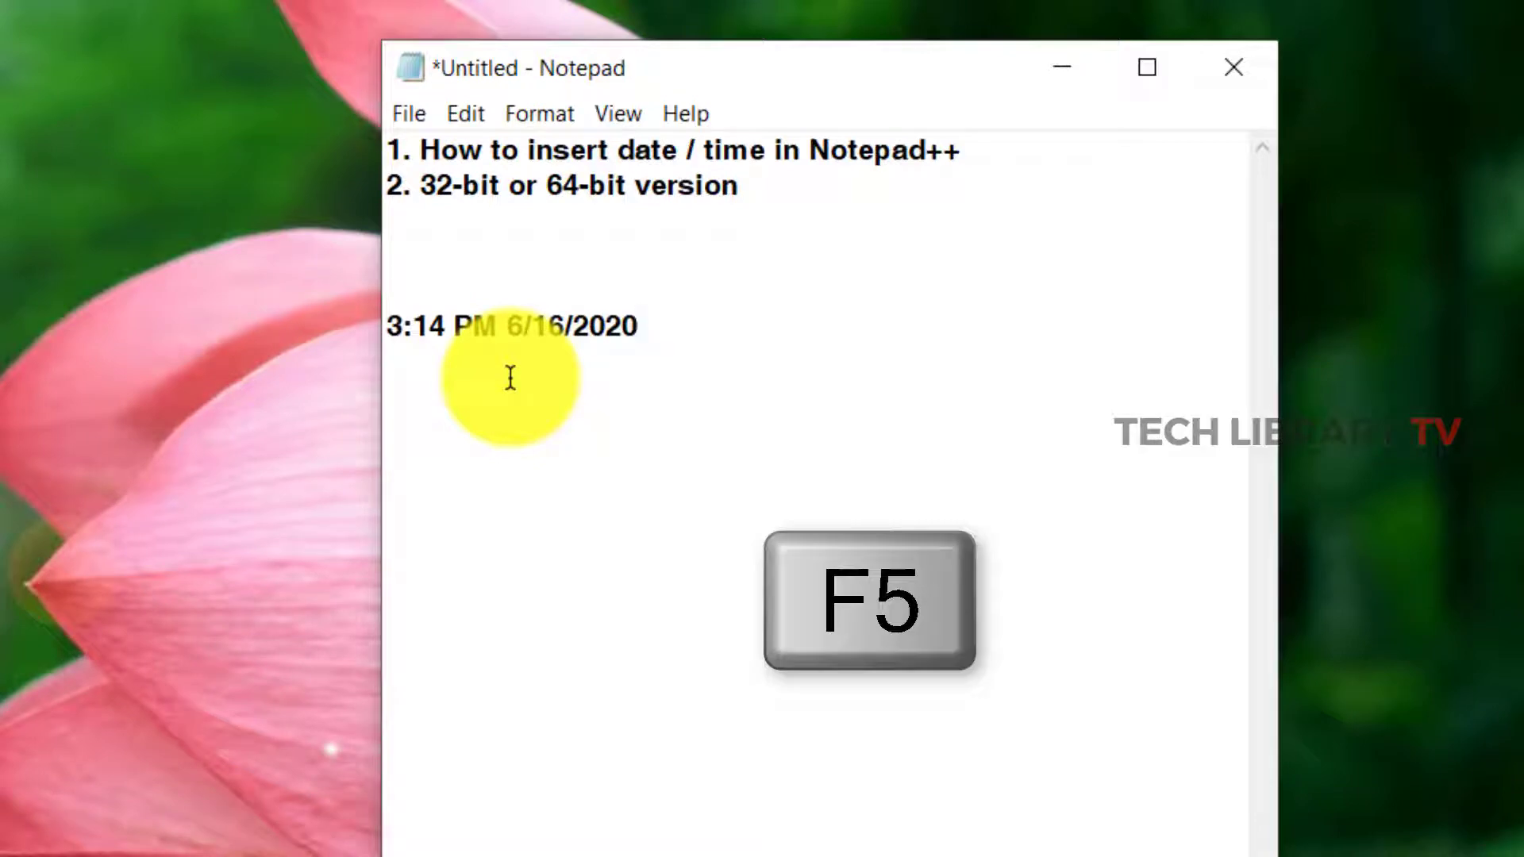
key(f5)
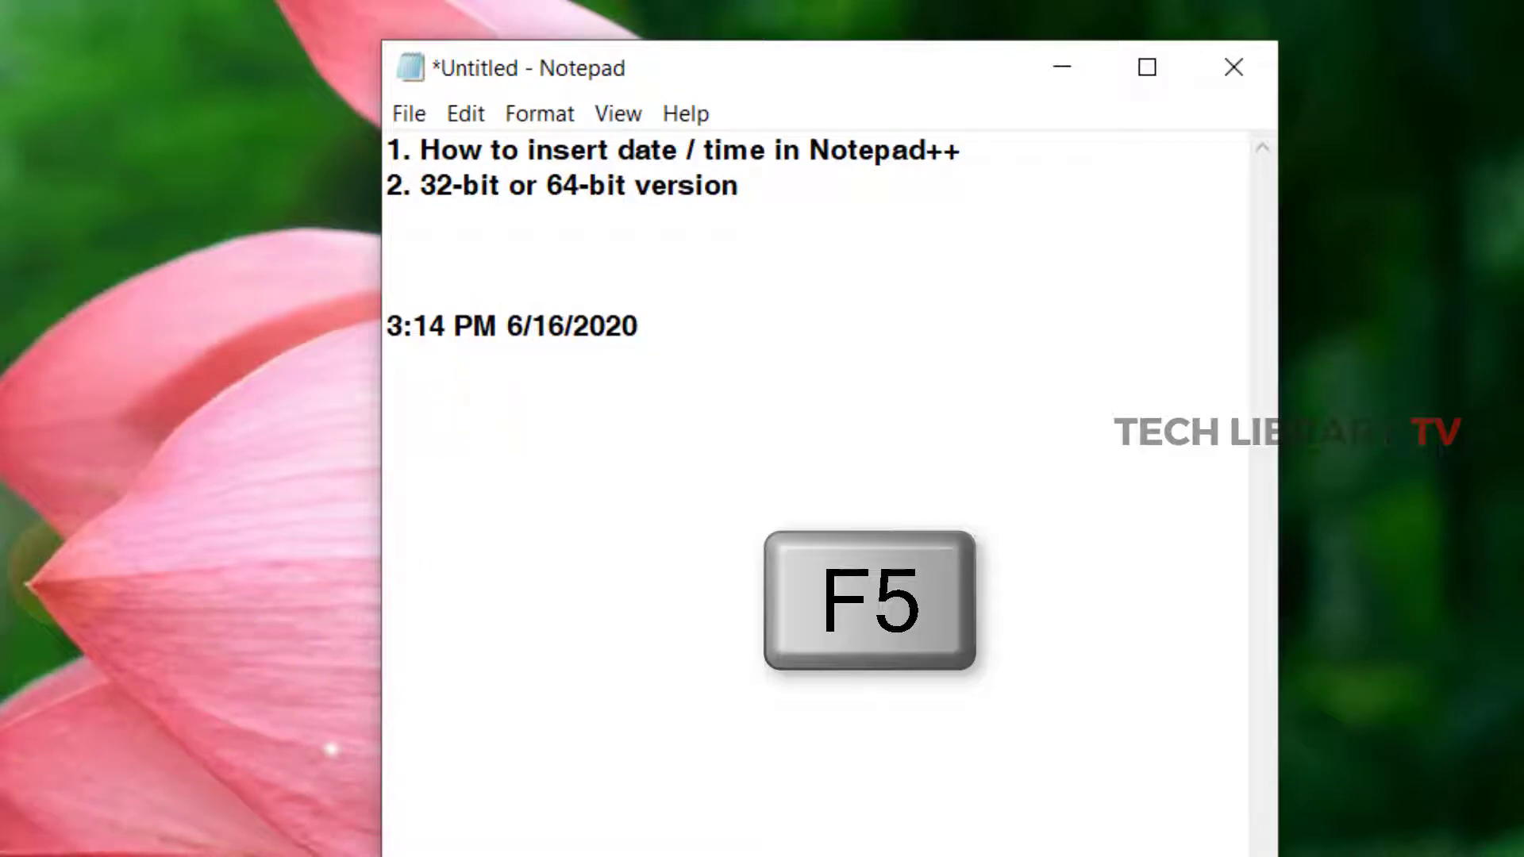
key(f5)
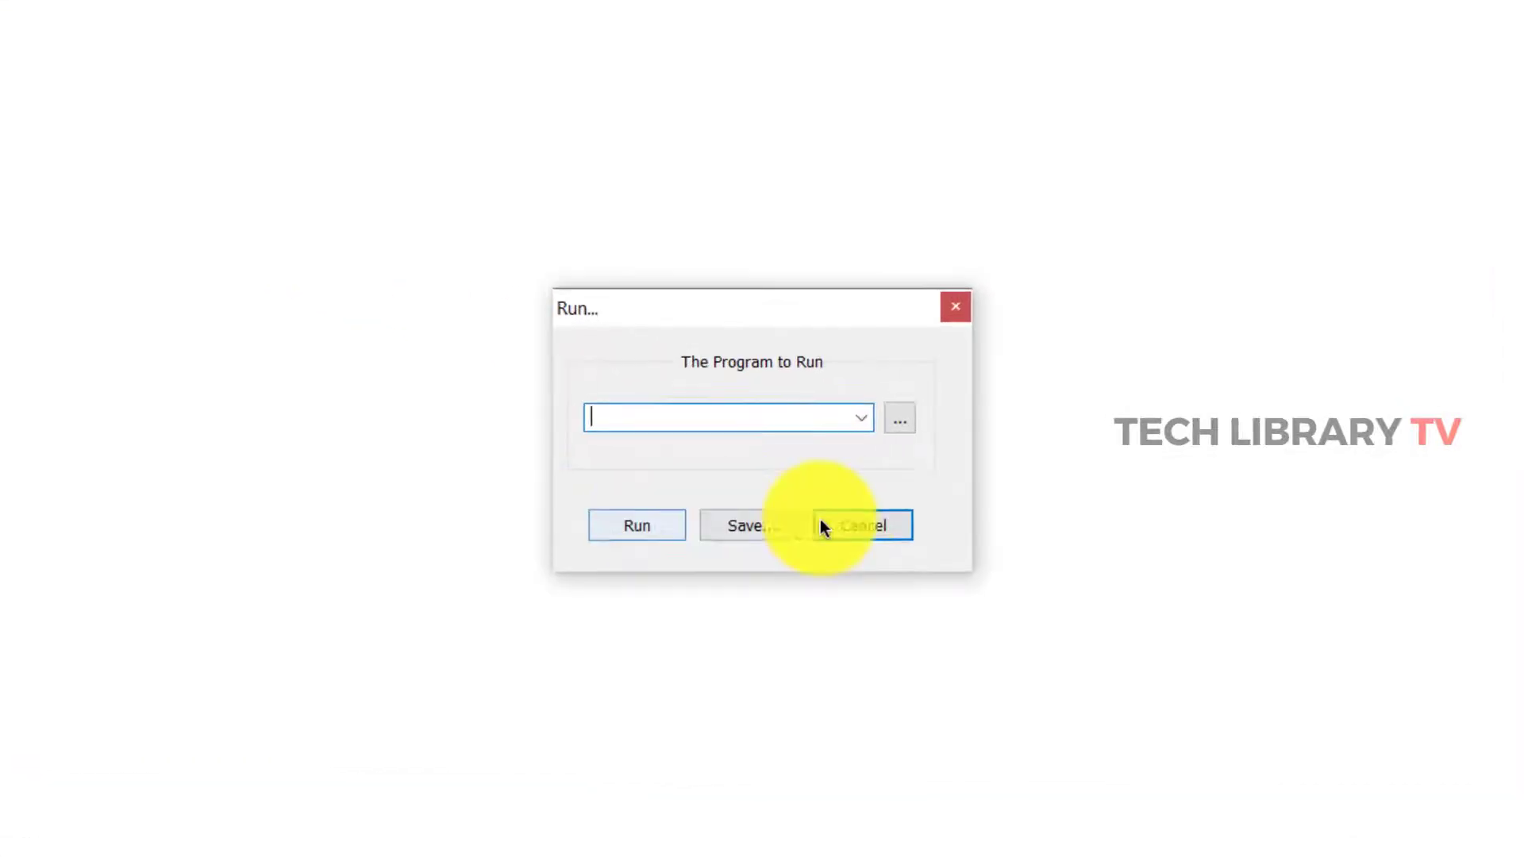
Step: Cancel the Run dialog and bring up Plugins Admin from the Plugins menu
click(859, 524)
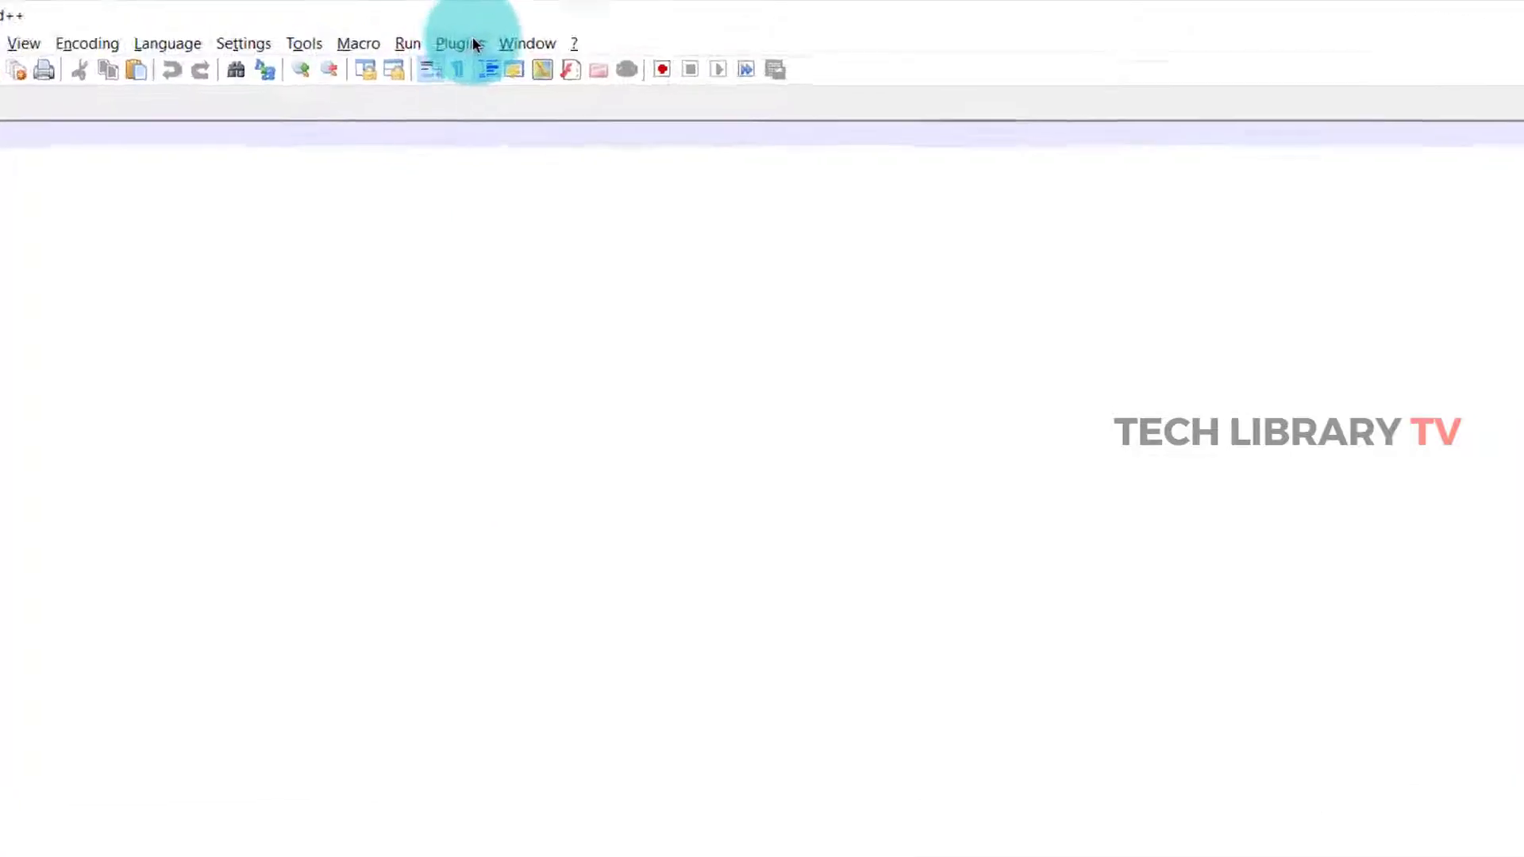
click(458, 44)
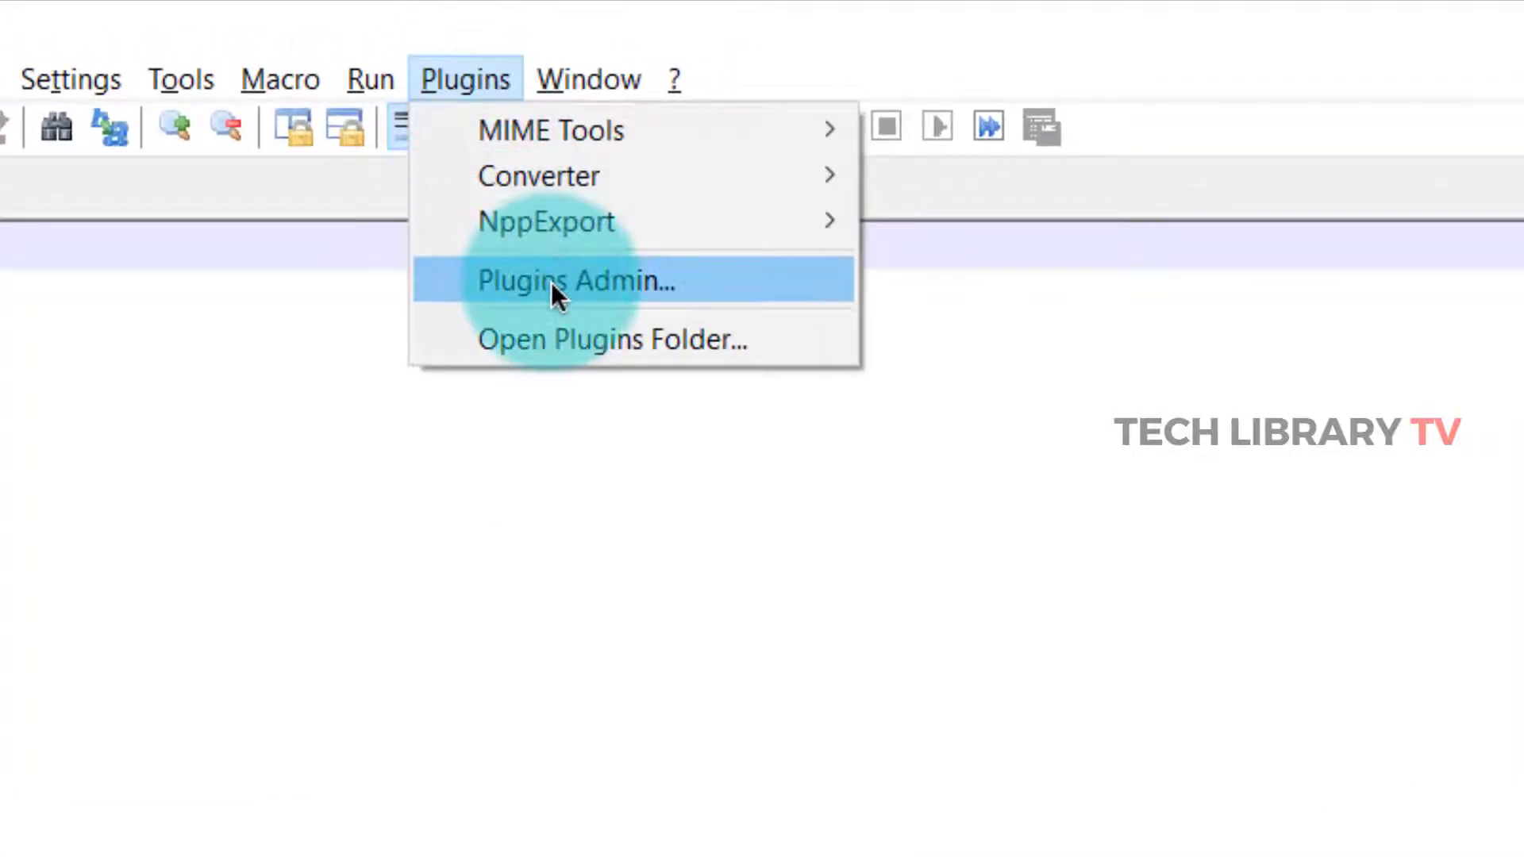
click(575, 280)
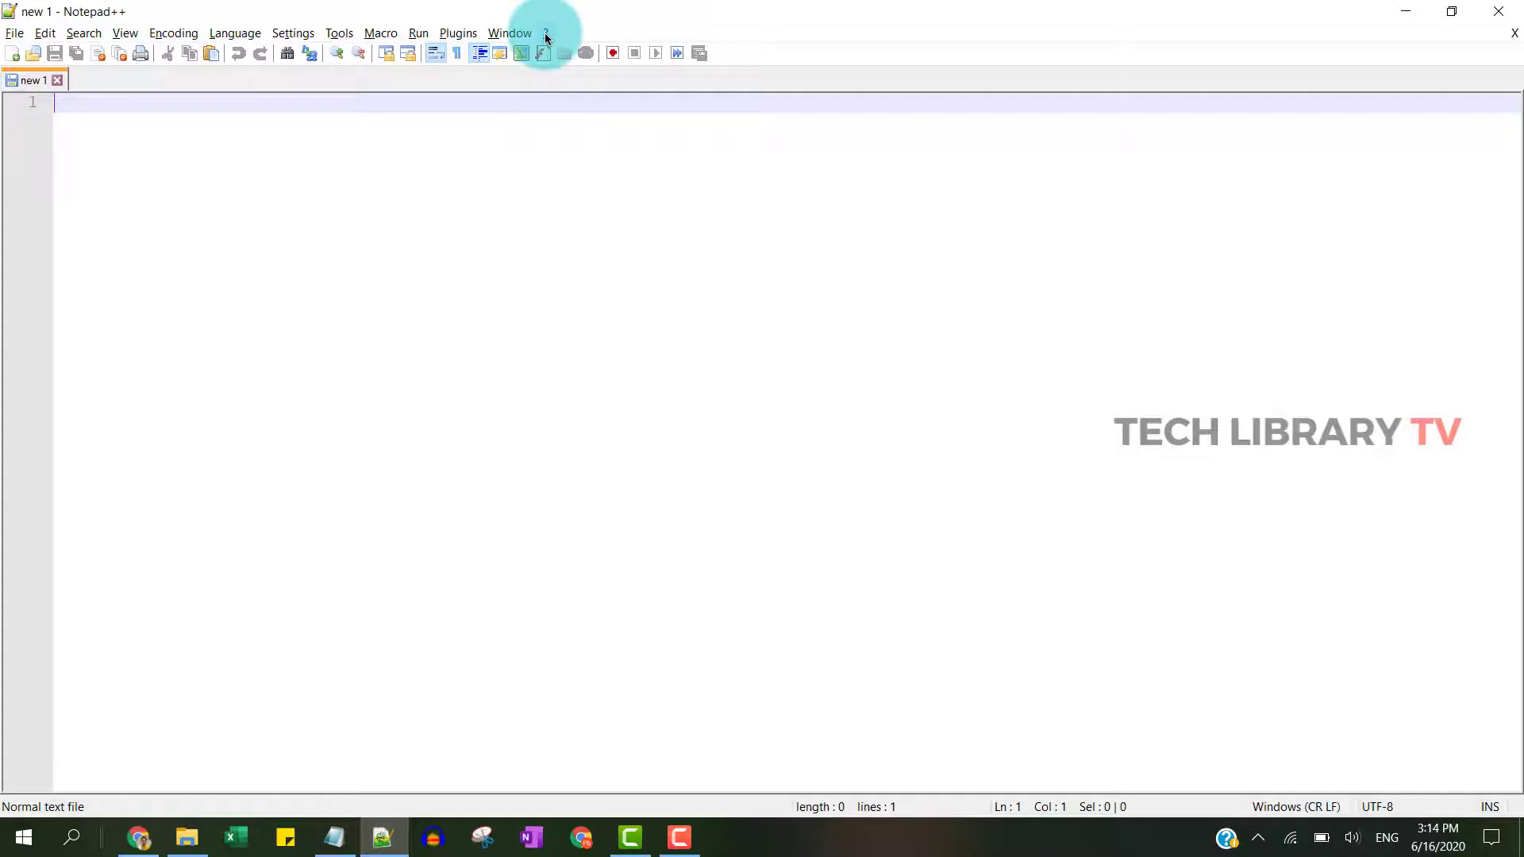
click(546, 32)
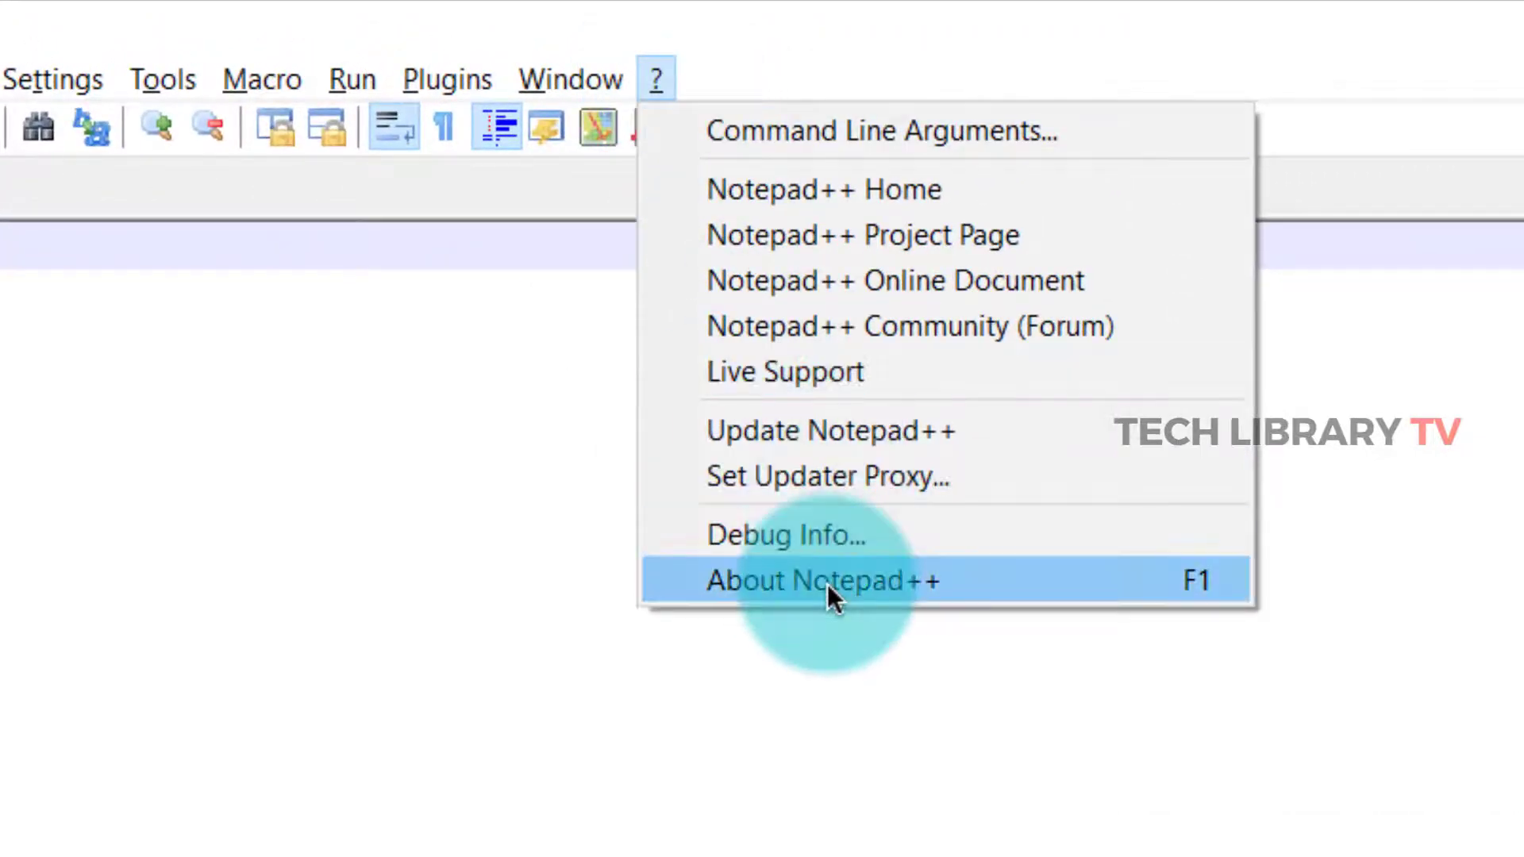
click(819, 580)
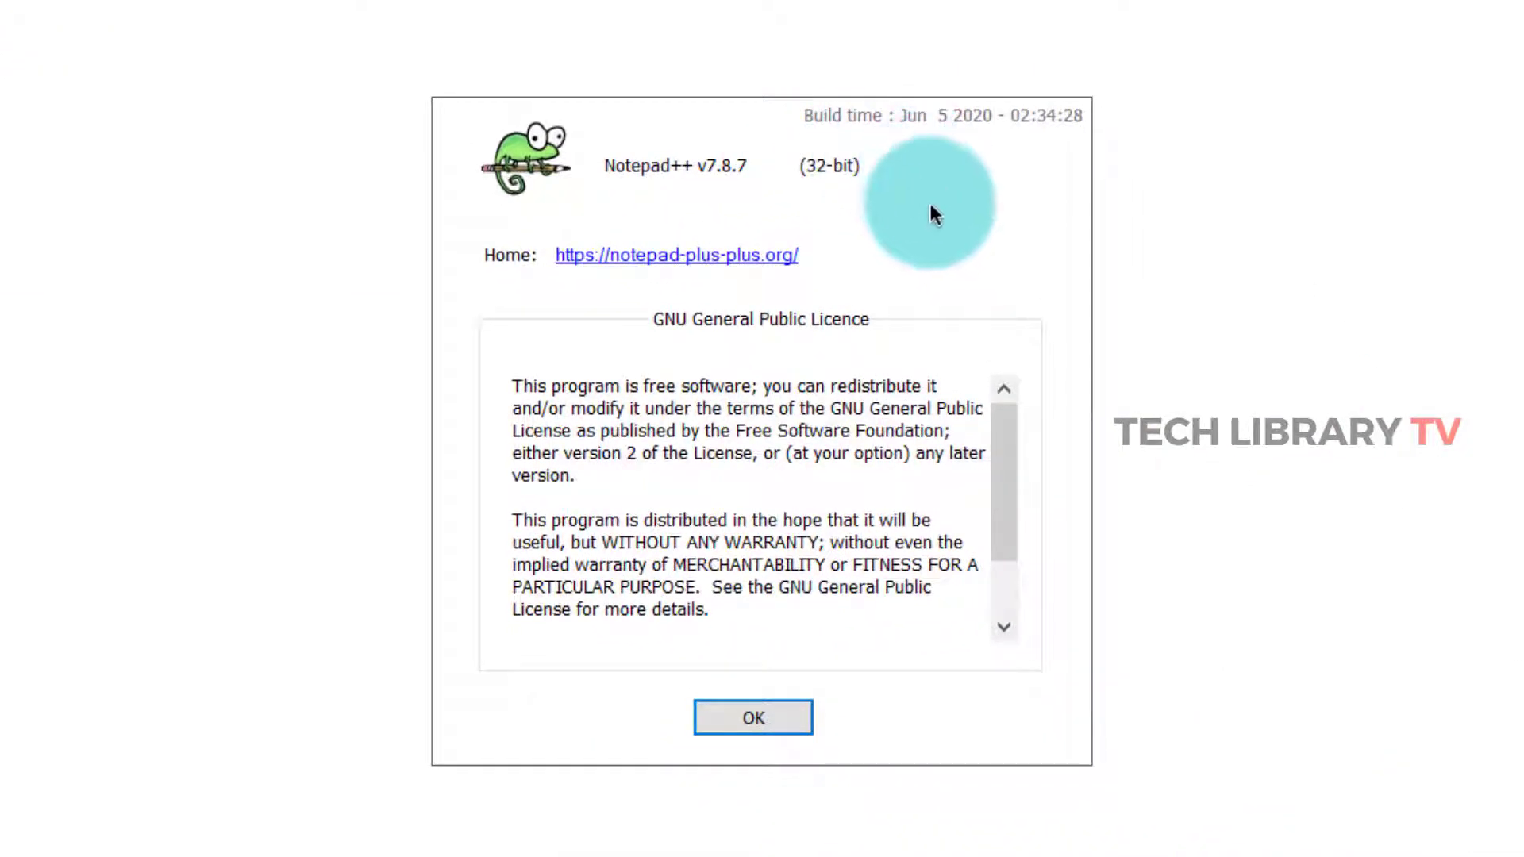
click(753, 717)
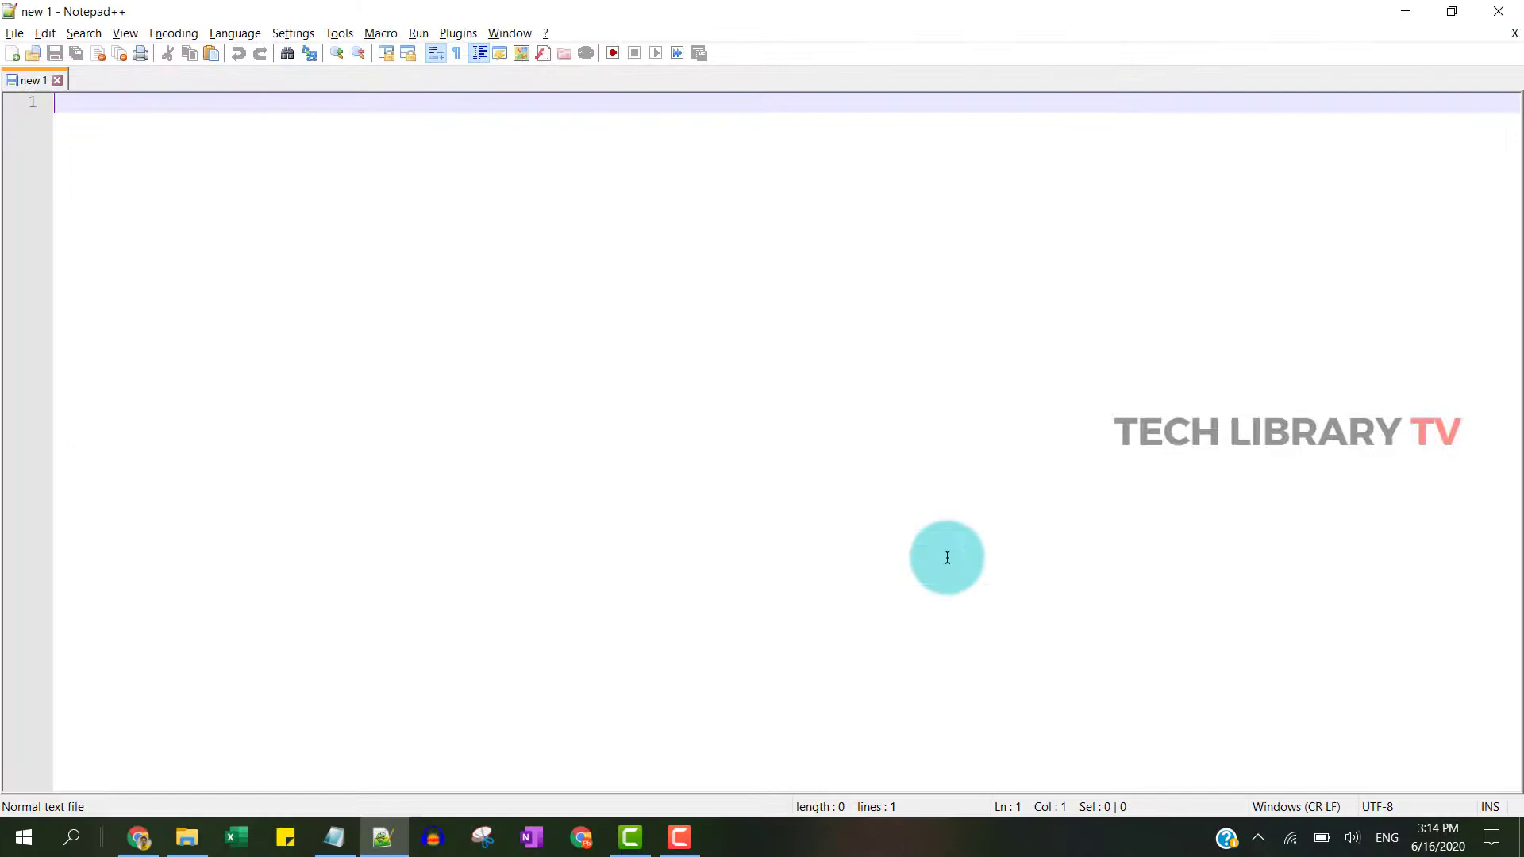
mouse_move(694, 208)
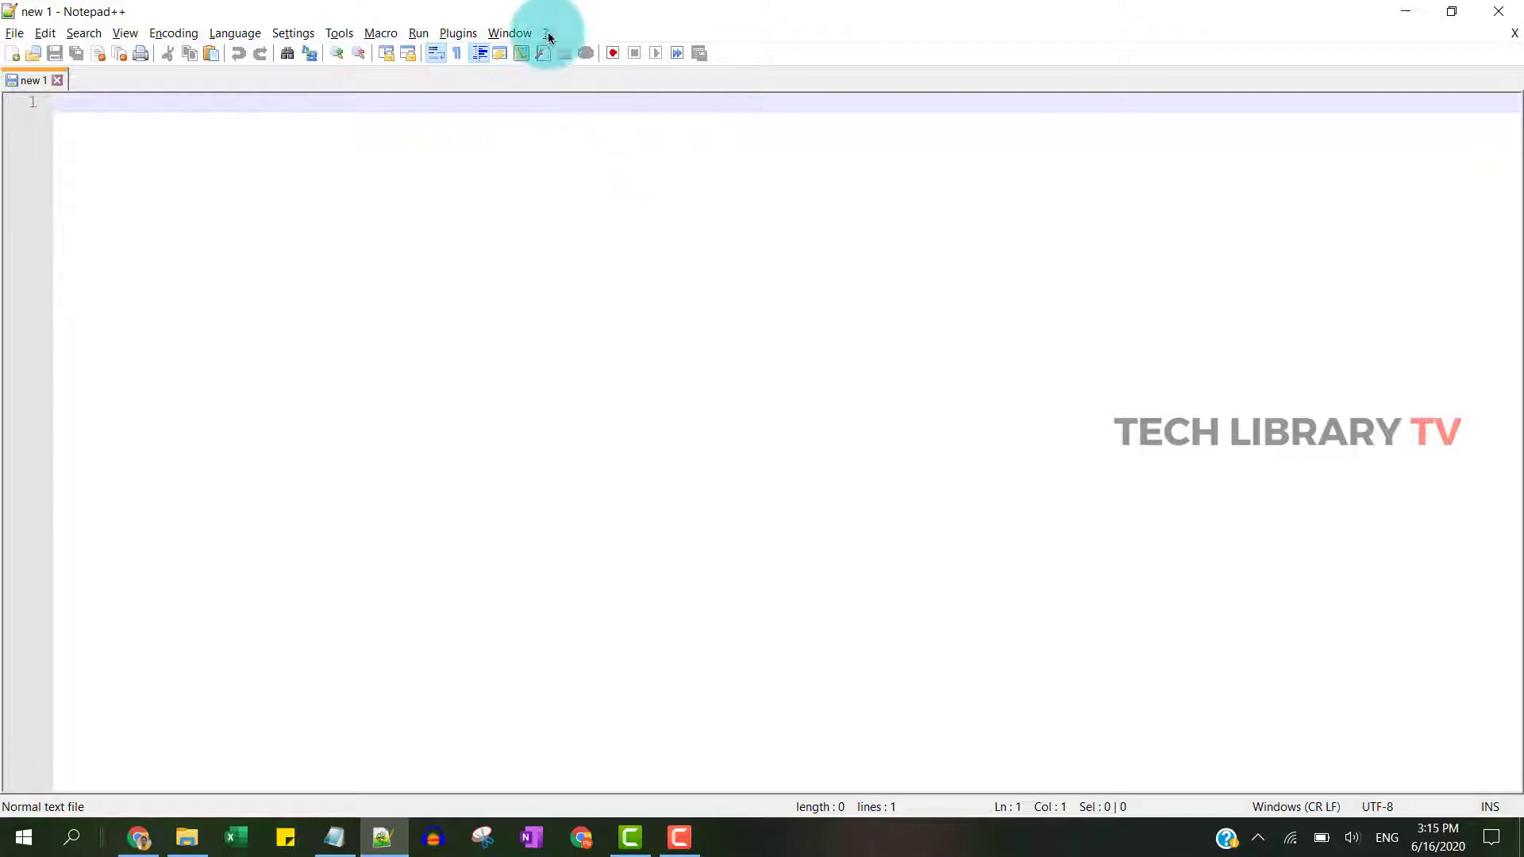
Step: Install the TextFX Characters plugin through Plugins Admin
click(545, 31)
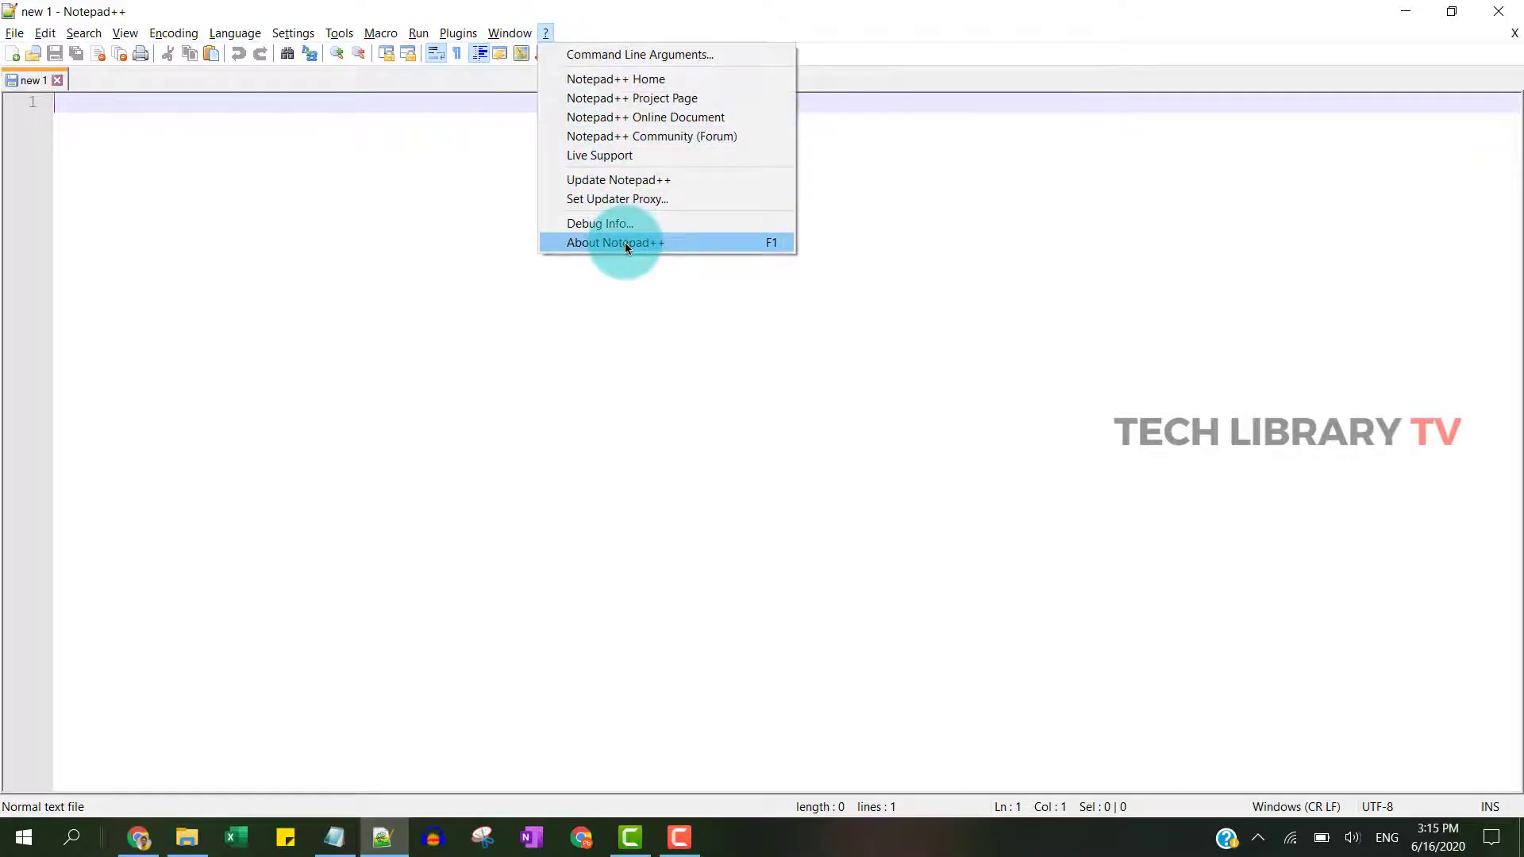
click(615, 242)
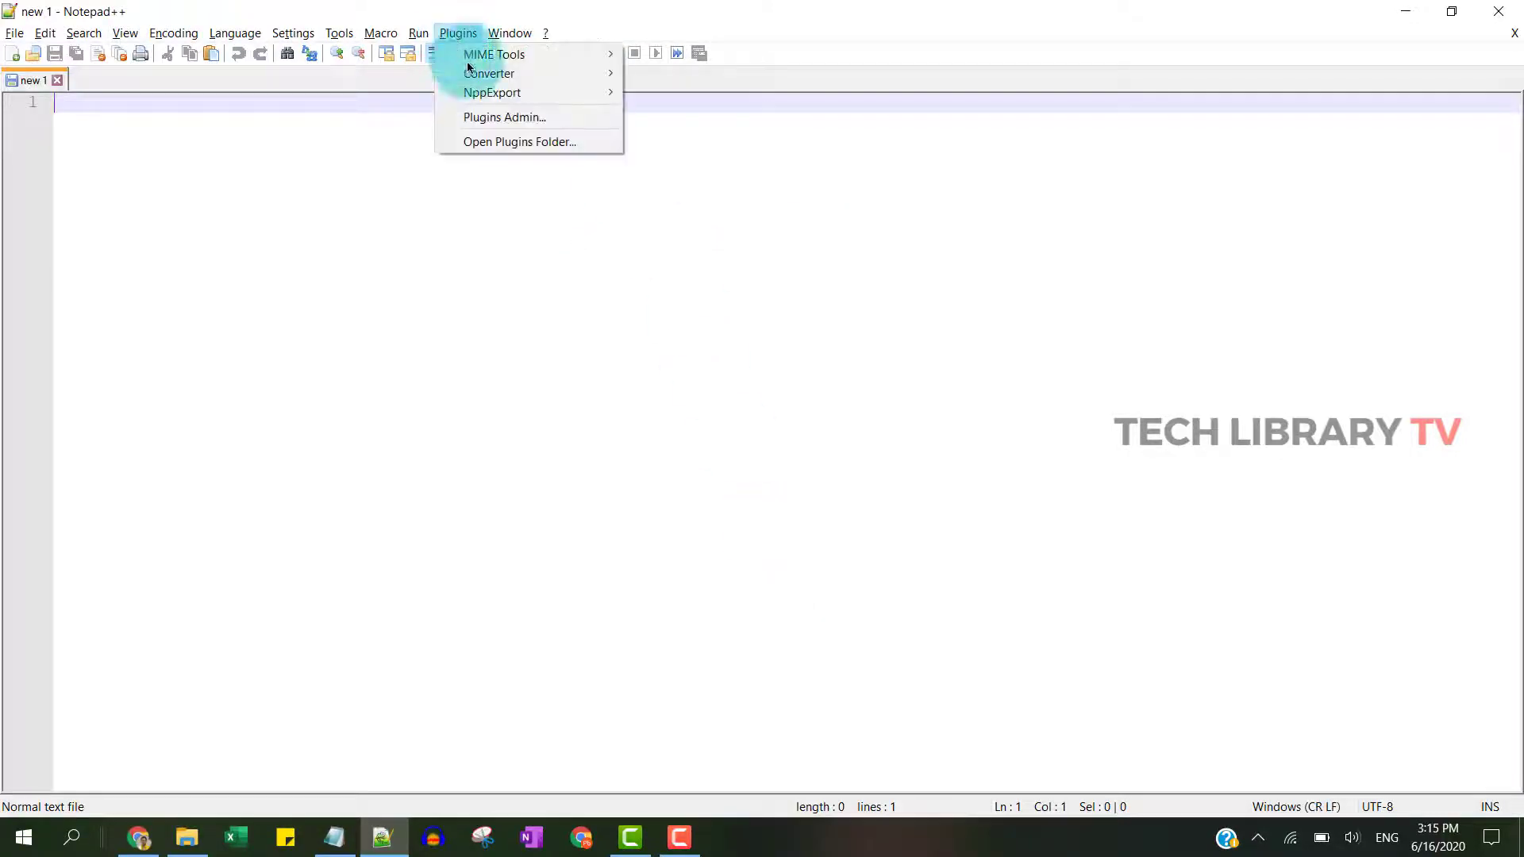
click(503, 116)
text(fx)
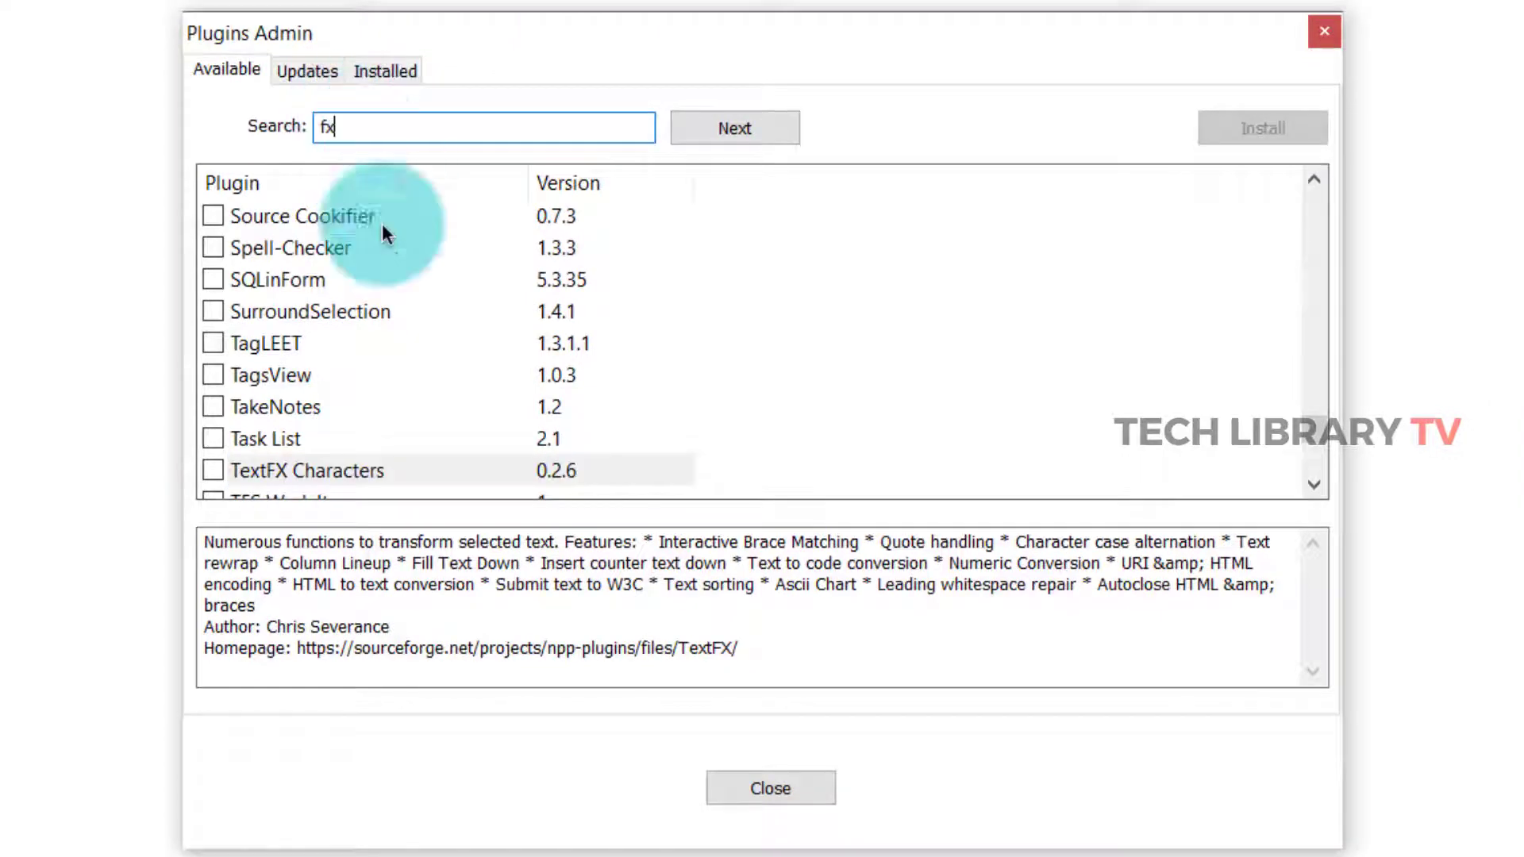
click(309, 470)
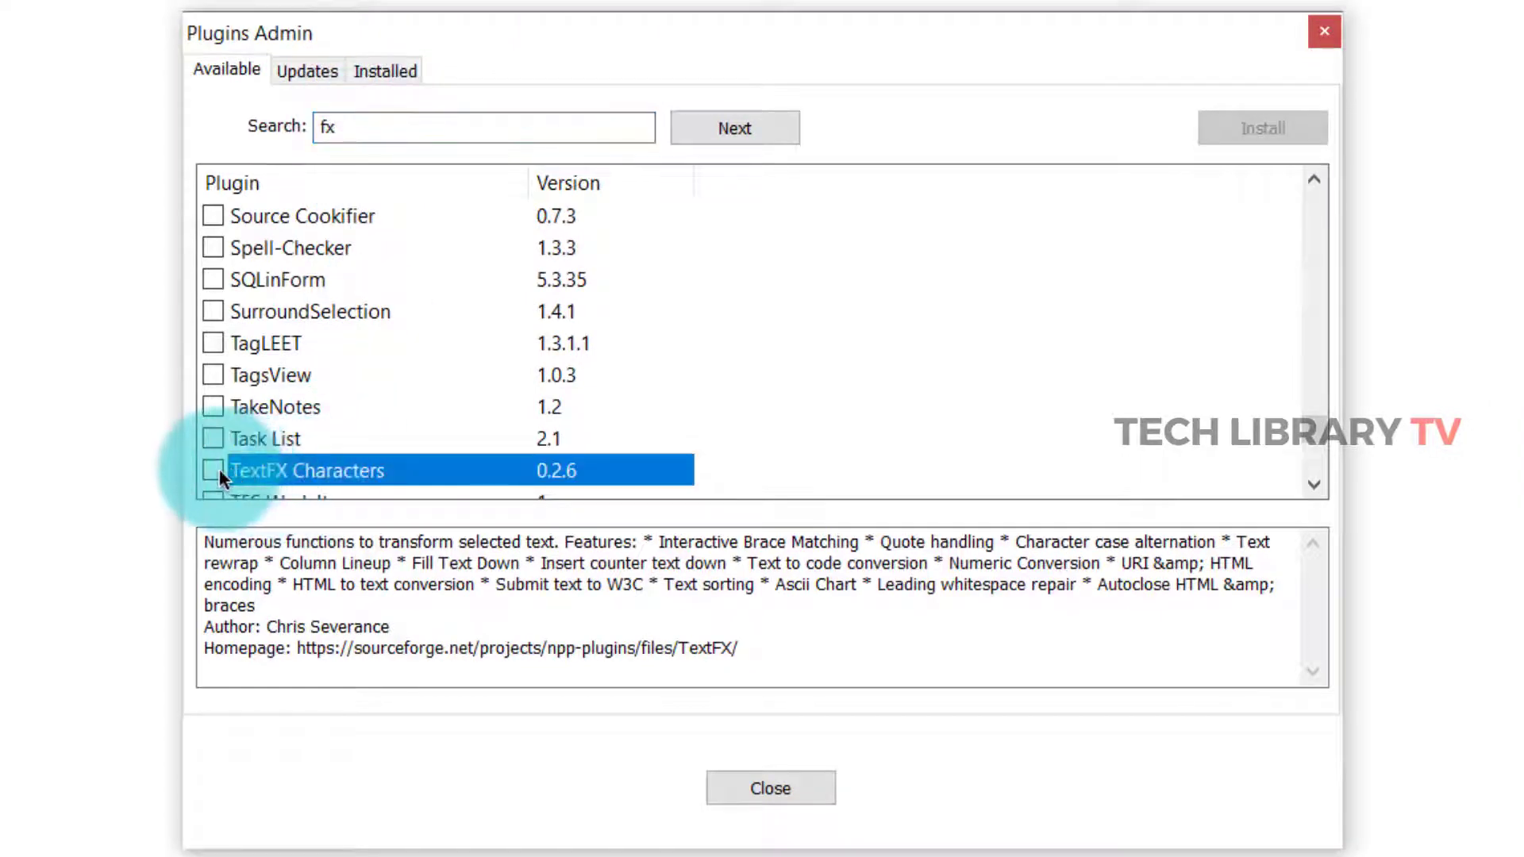
click(1260, 127)
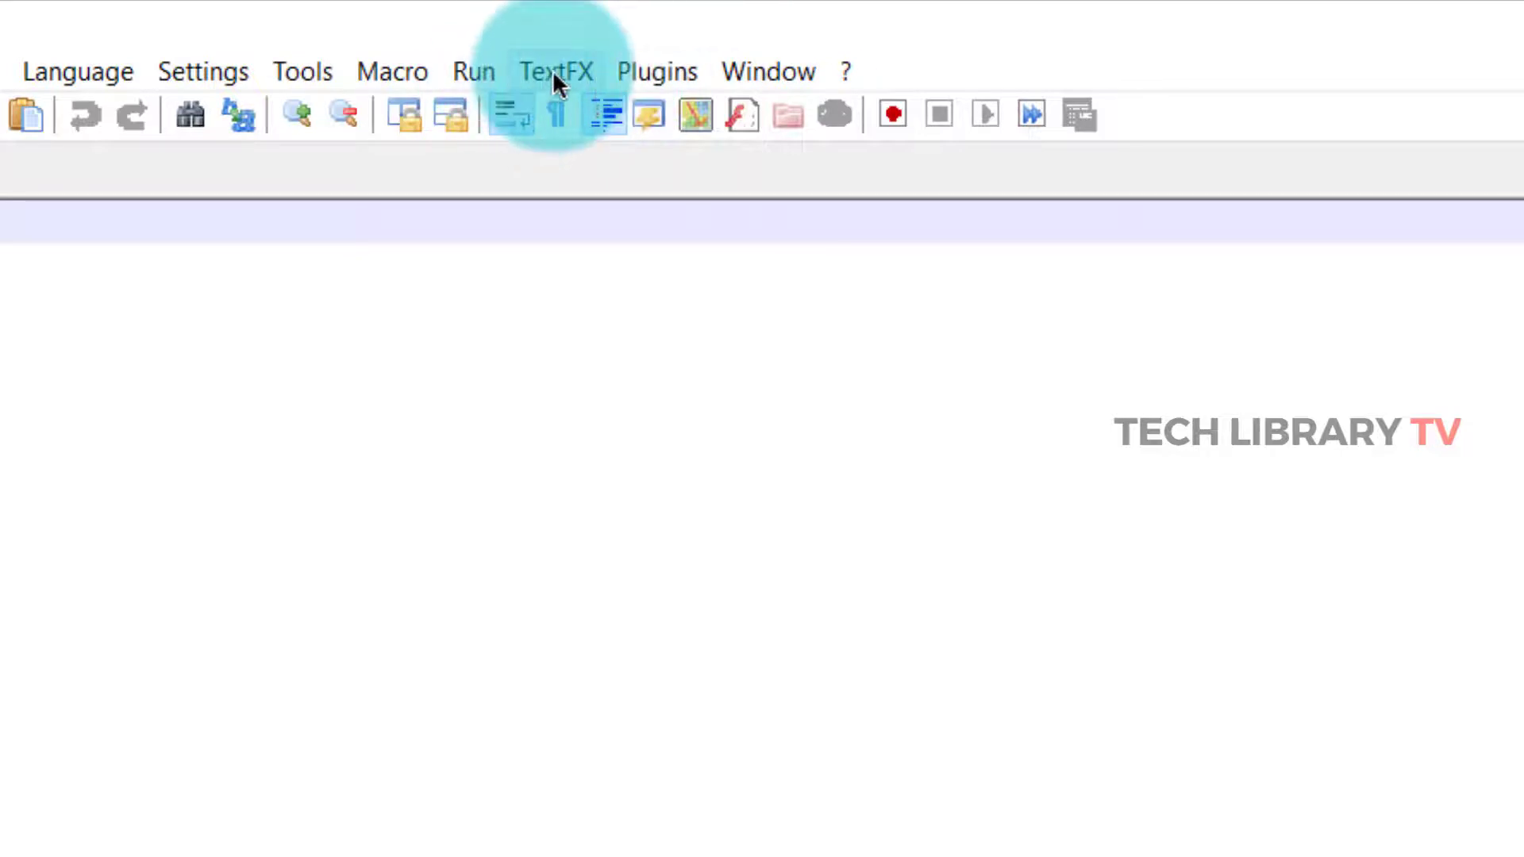
Step: Open the new TextFX menu to view its submenus
click(557, 70)
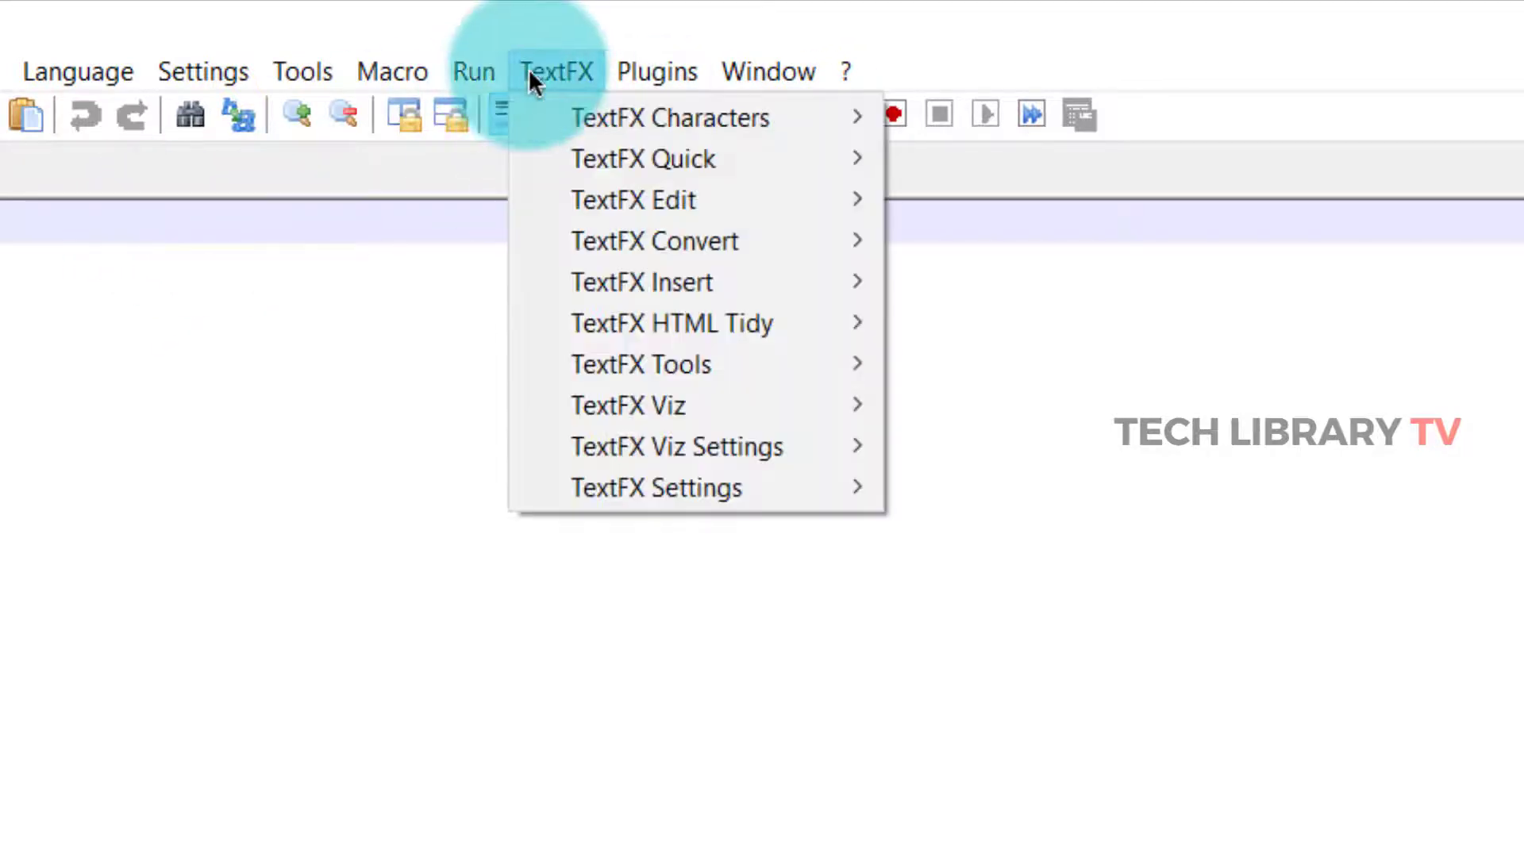
mouse_move(642, 281)
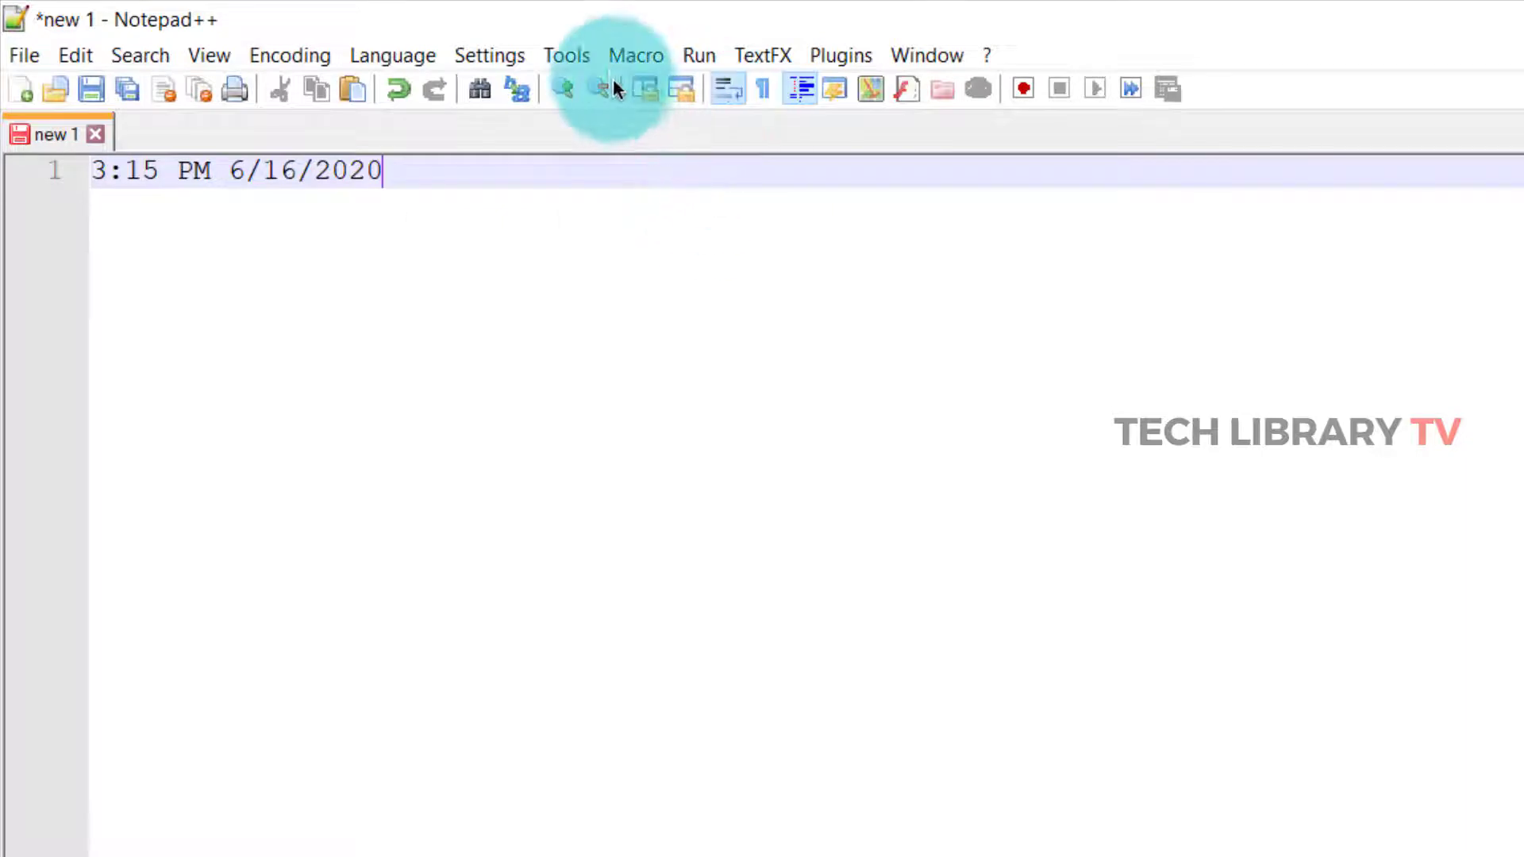
Step: Assign F5 to the plugin command 'I:Date & Time - short format' in Shortcut Mapper
click(489, 55)
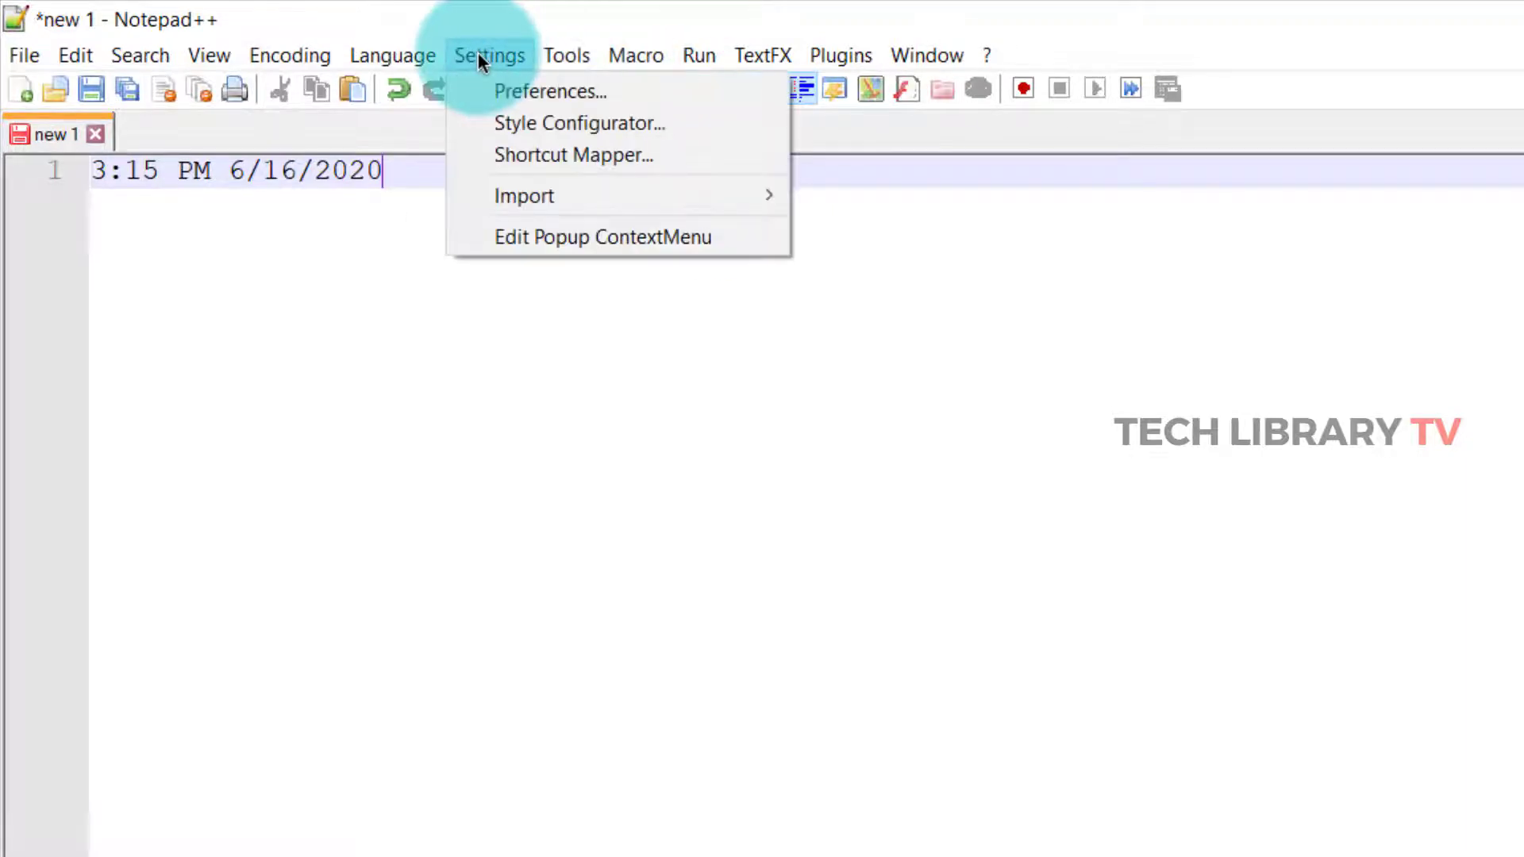
mouse_move(572, 154)
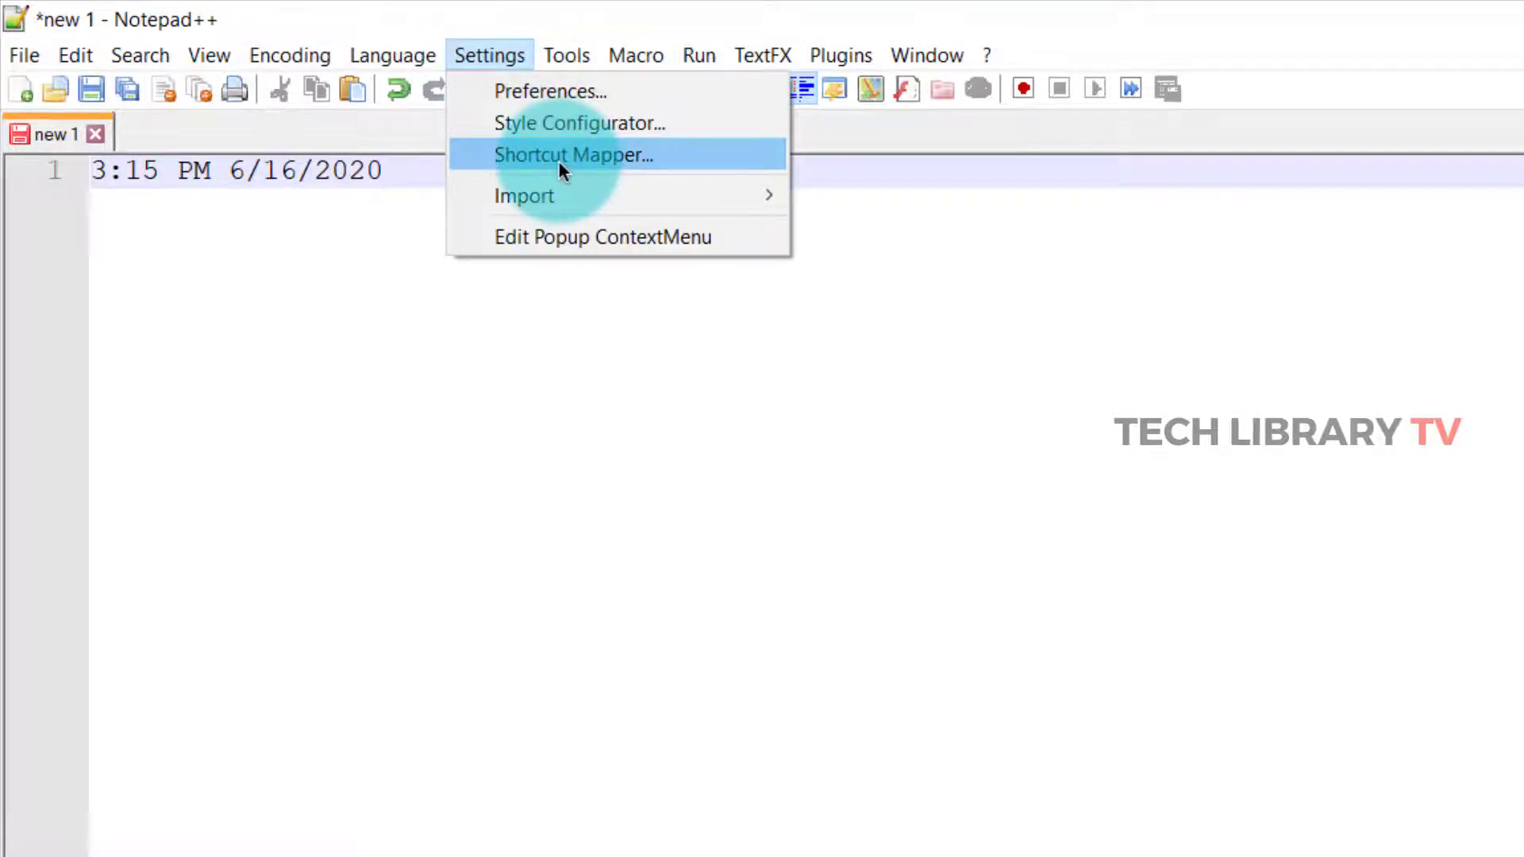
click(572, 155)
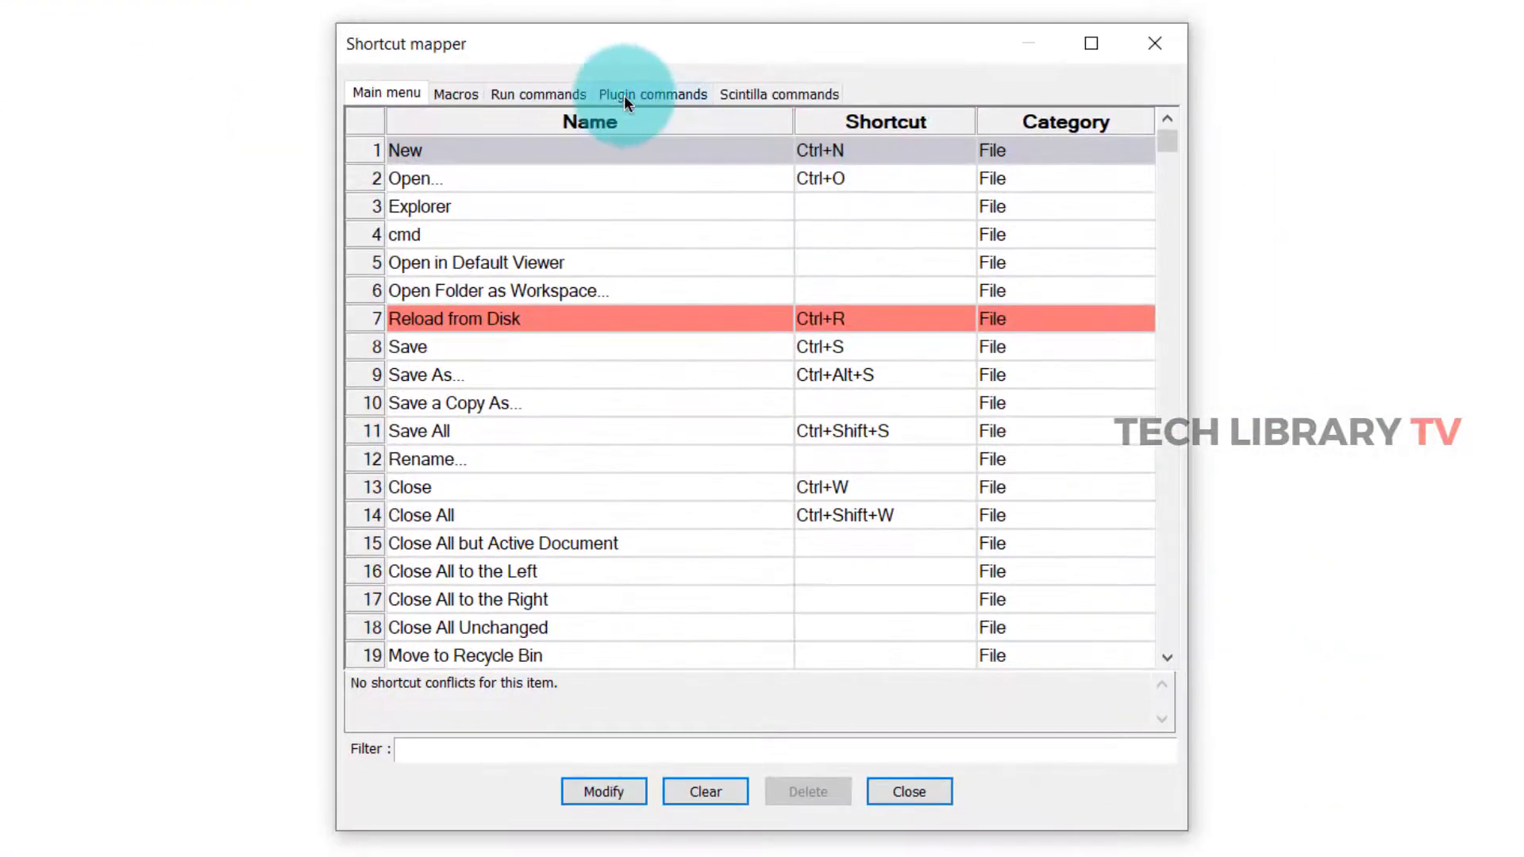
click(652, 94)
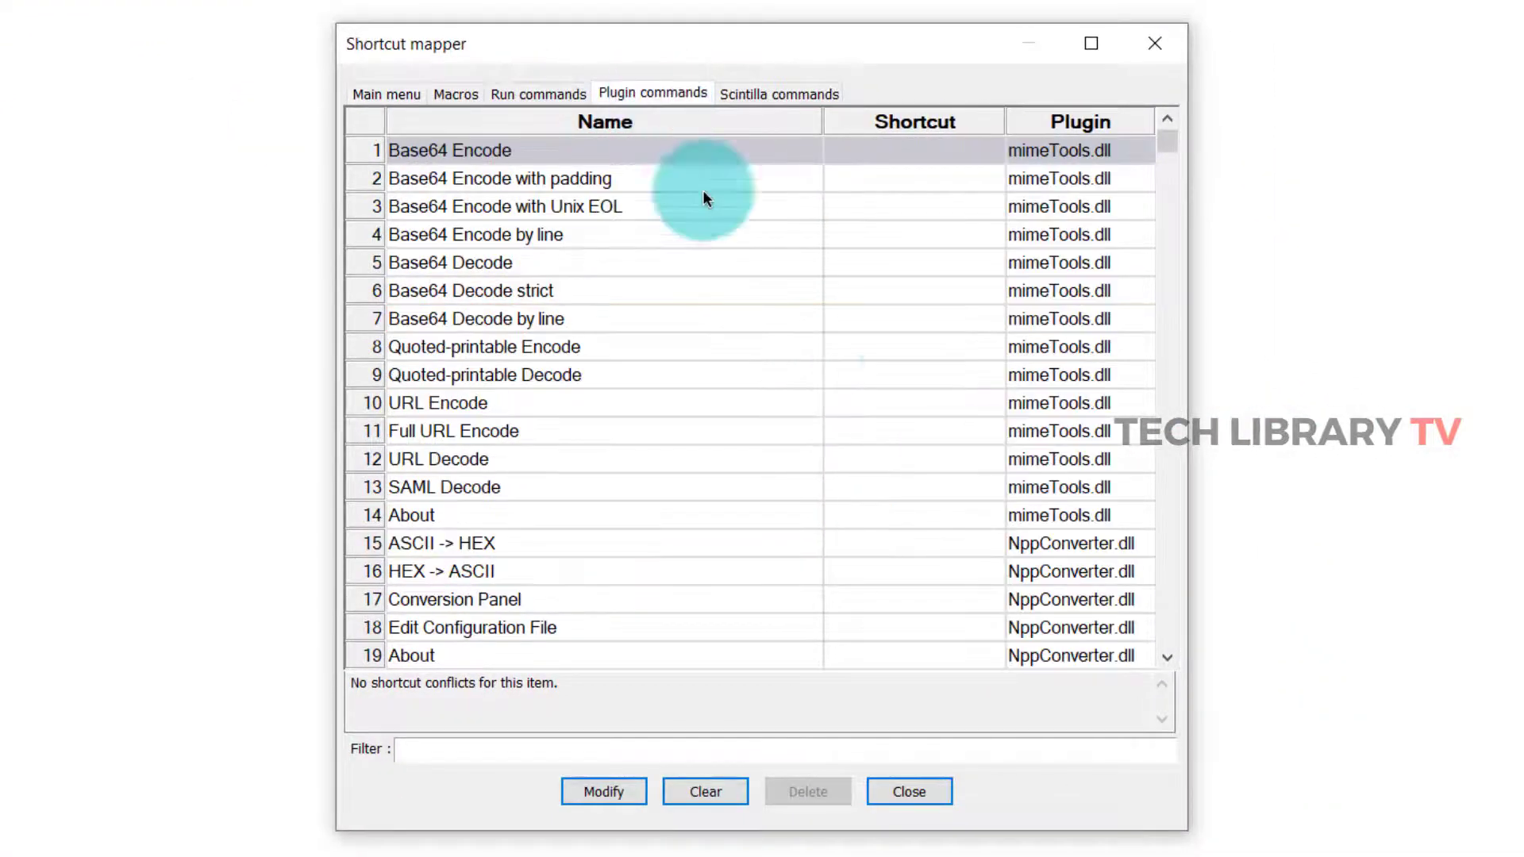
scroll(down, 3)
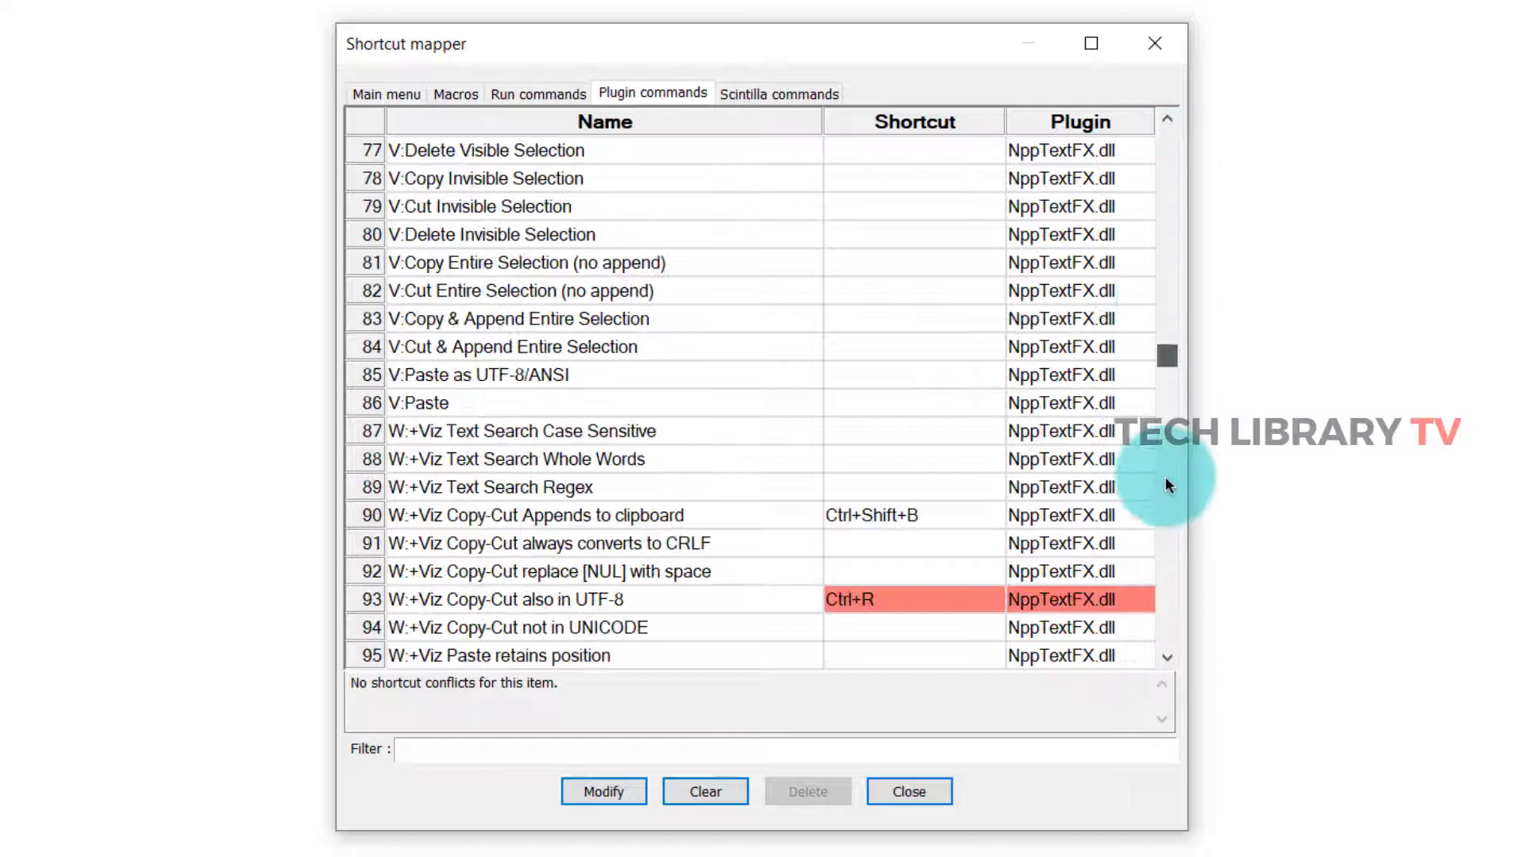
scroll(down, 3)
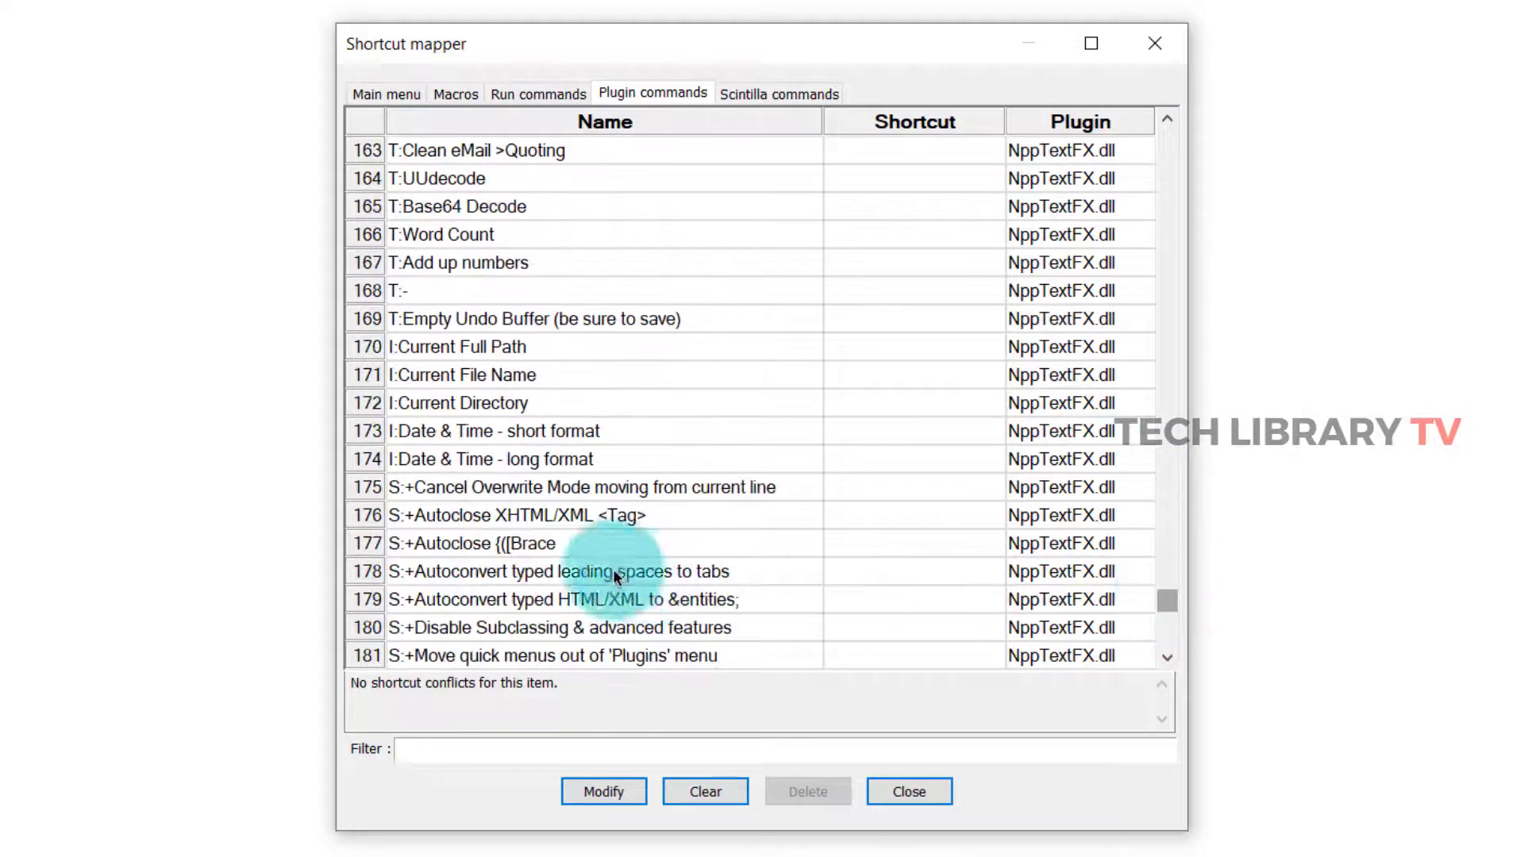
scroll(down, 3)
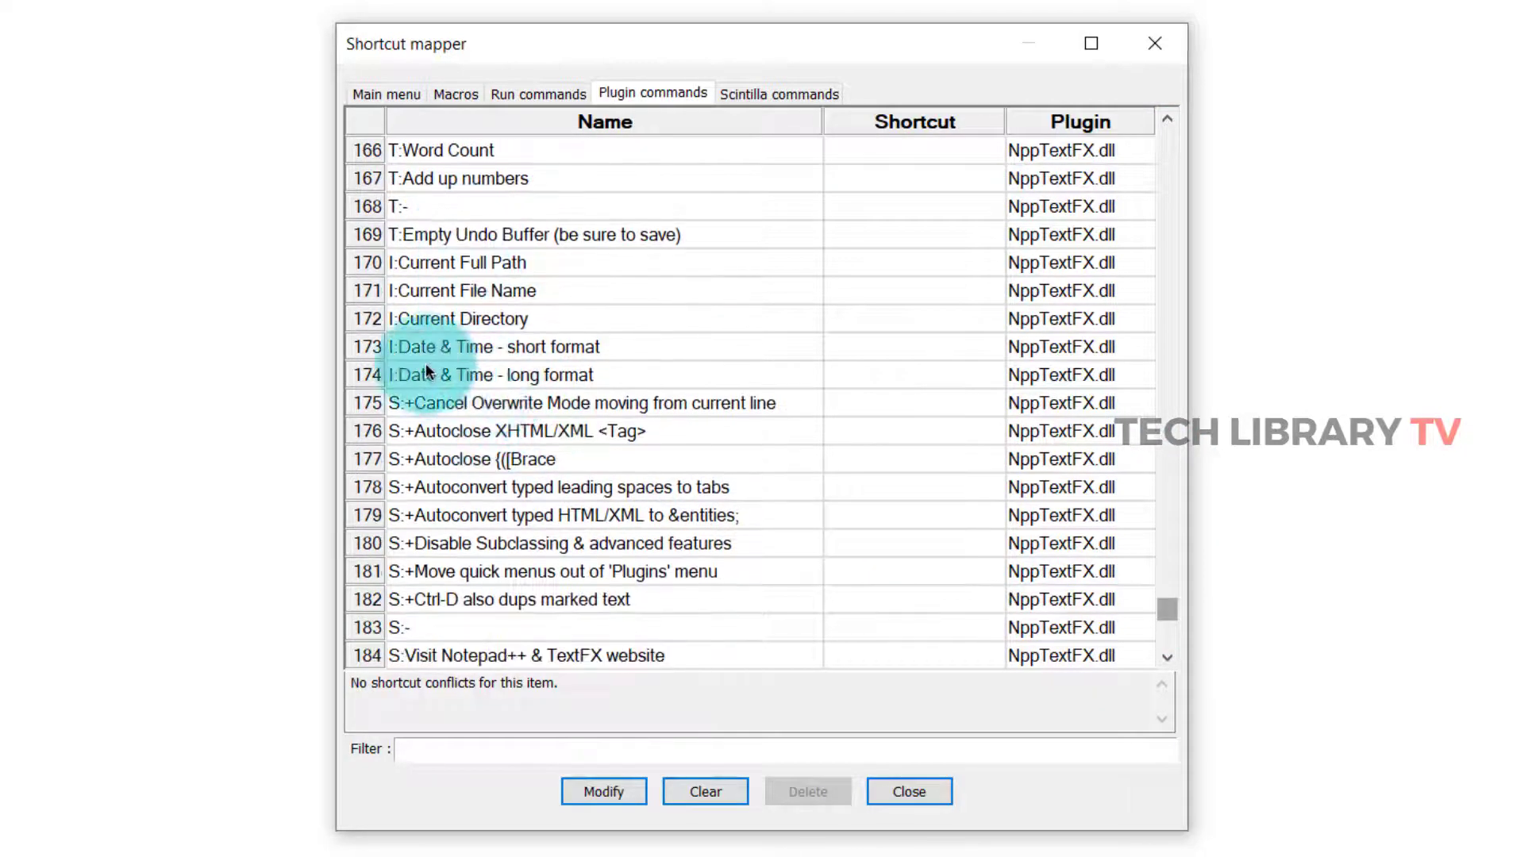
click(485, 346)
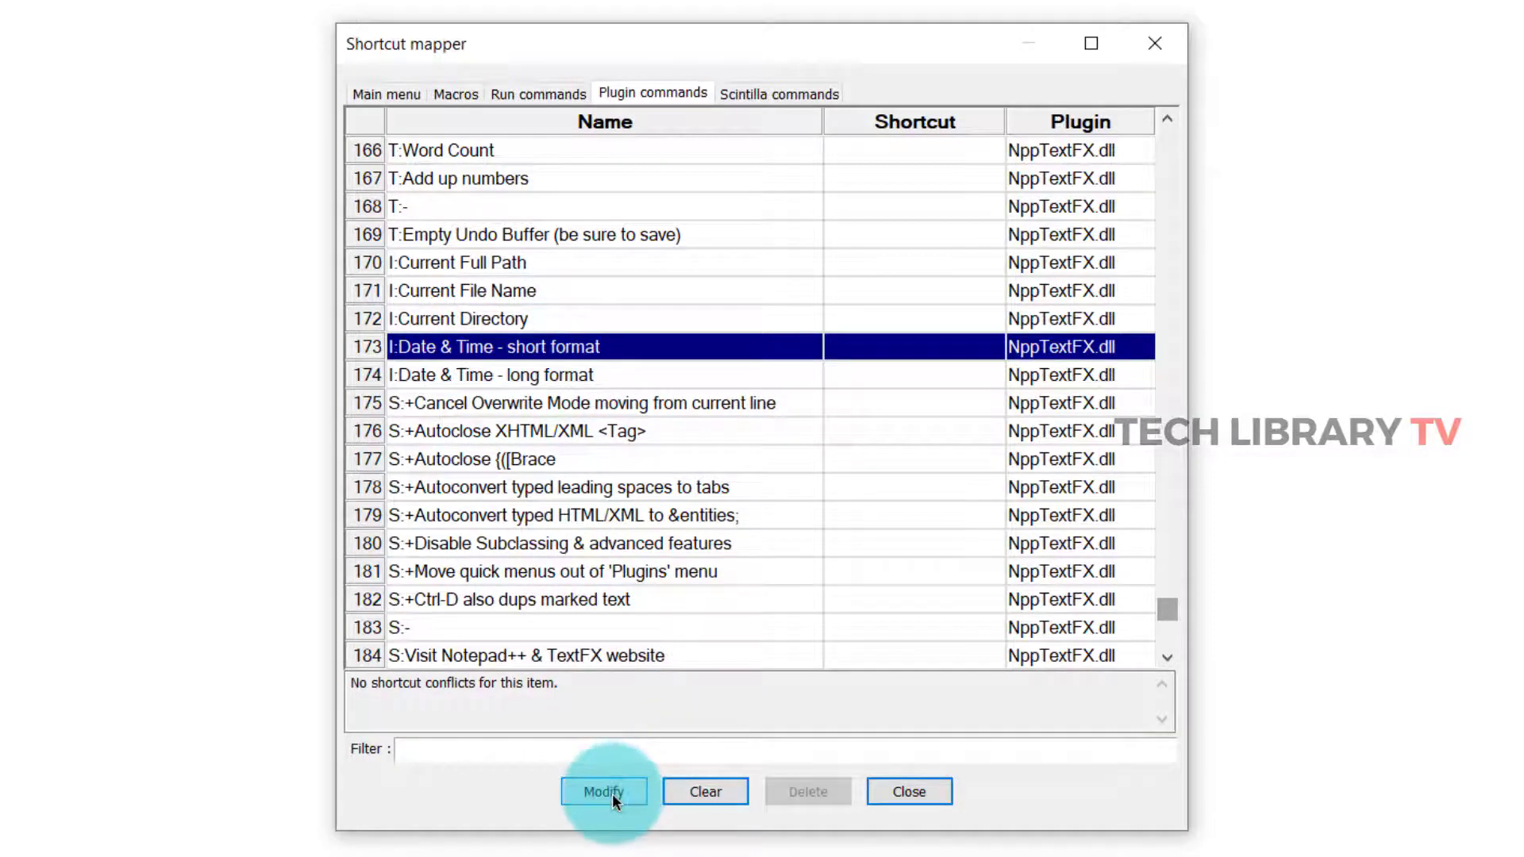
click(602, 791)
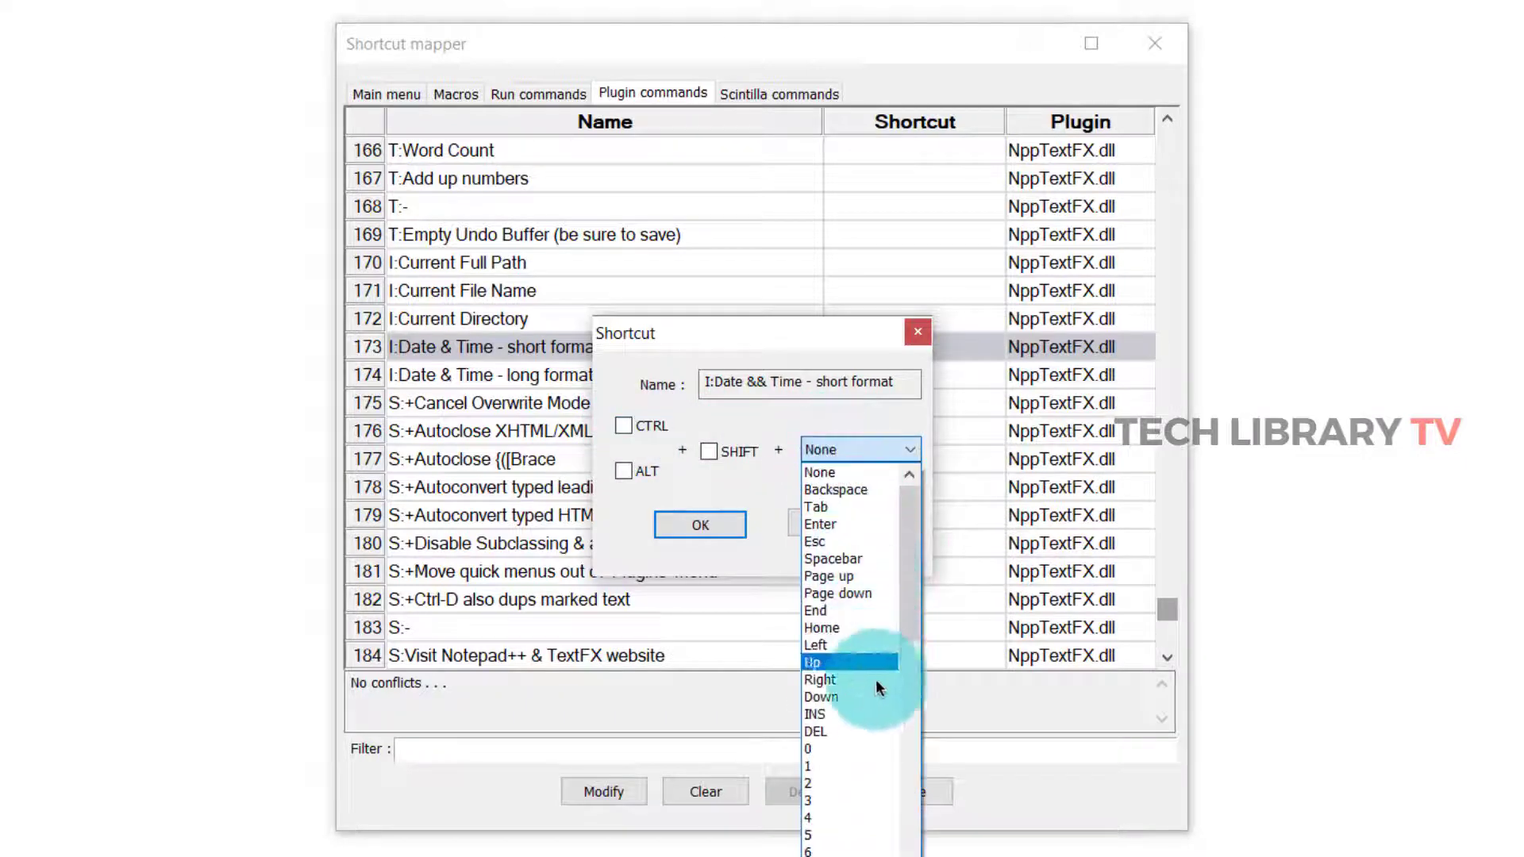
scroll(down, 3)
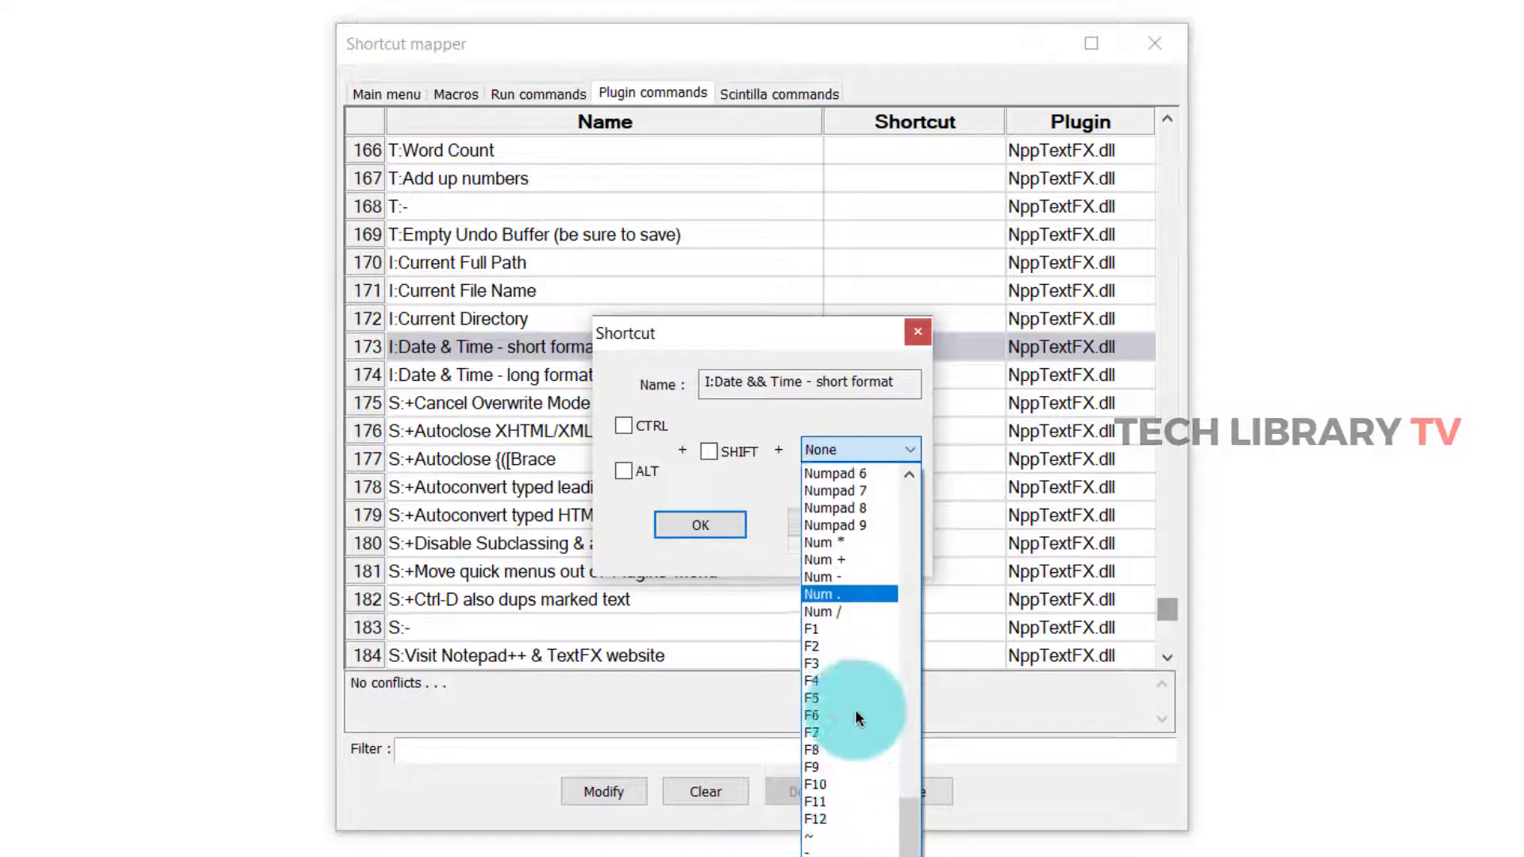
click(811, 697)
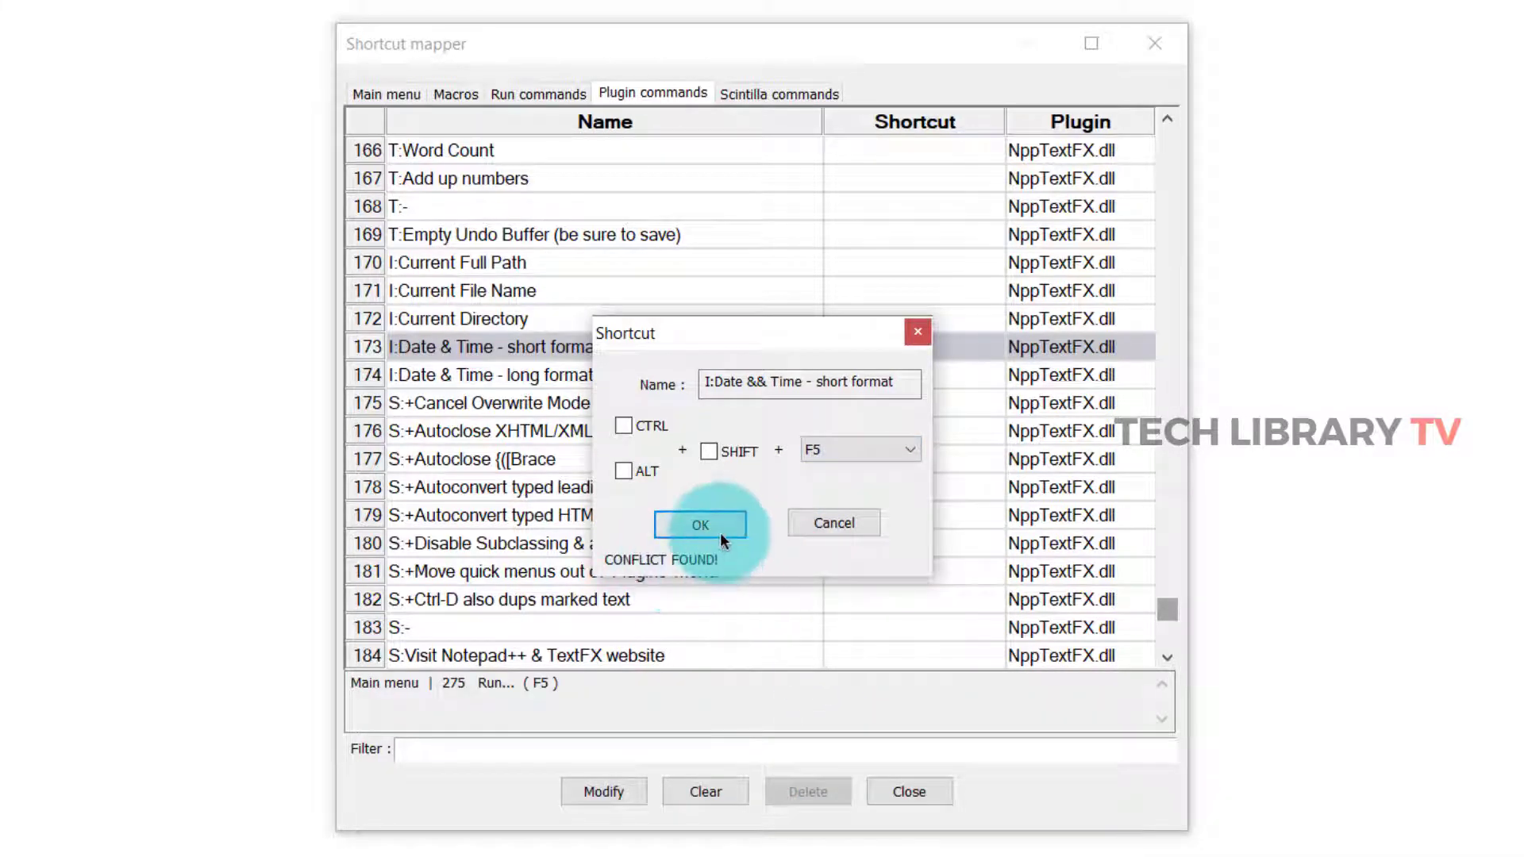
click(699, 524)
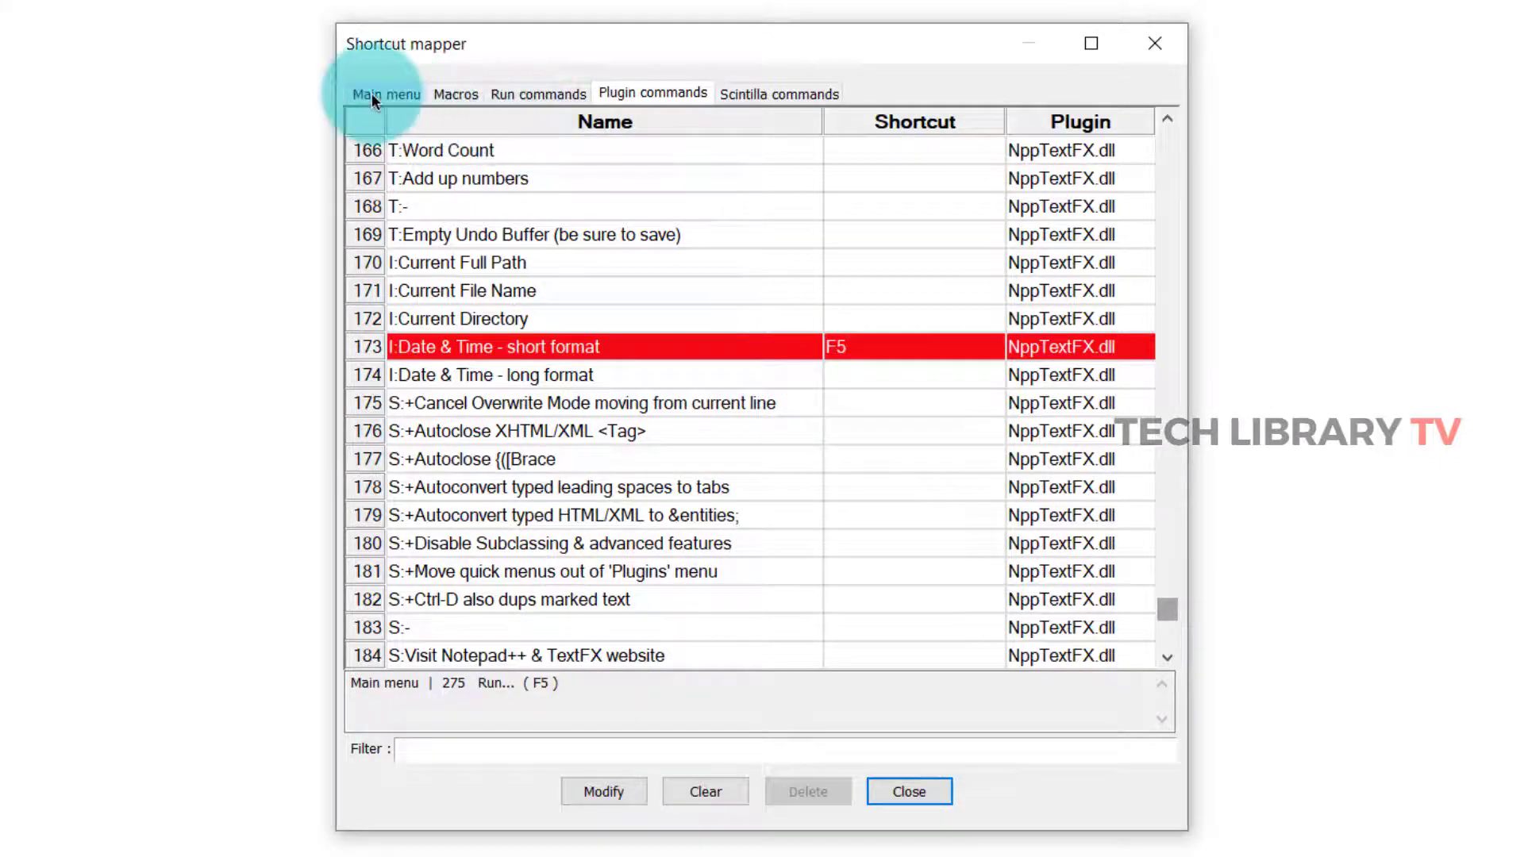
Step: Change the Run command's shortcut to Ctrl+F5, then stamp 3:17 PM 6/16/2020 with F5
click(386, 94)
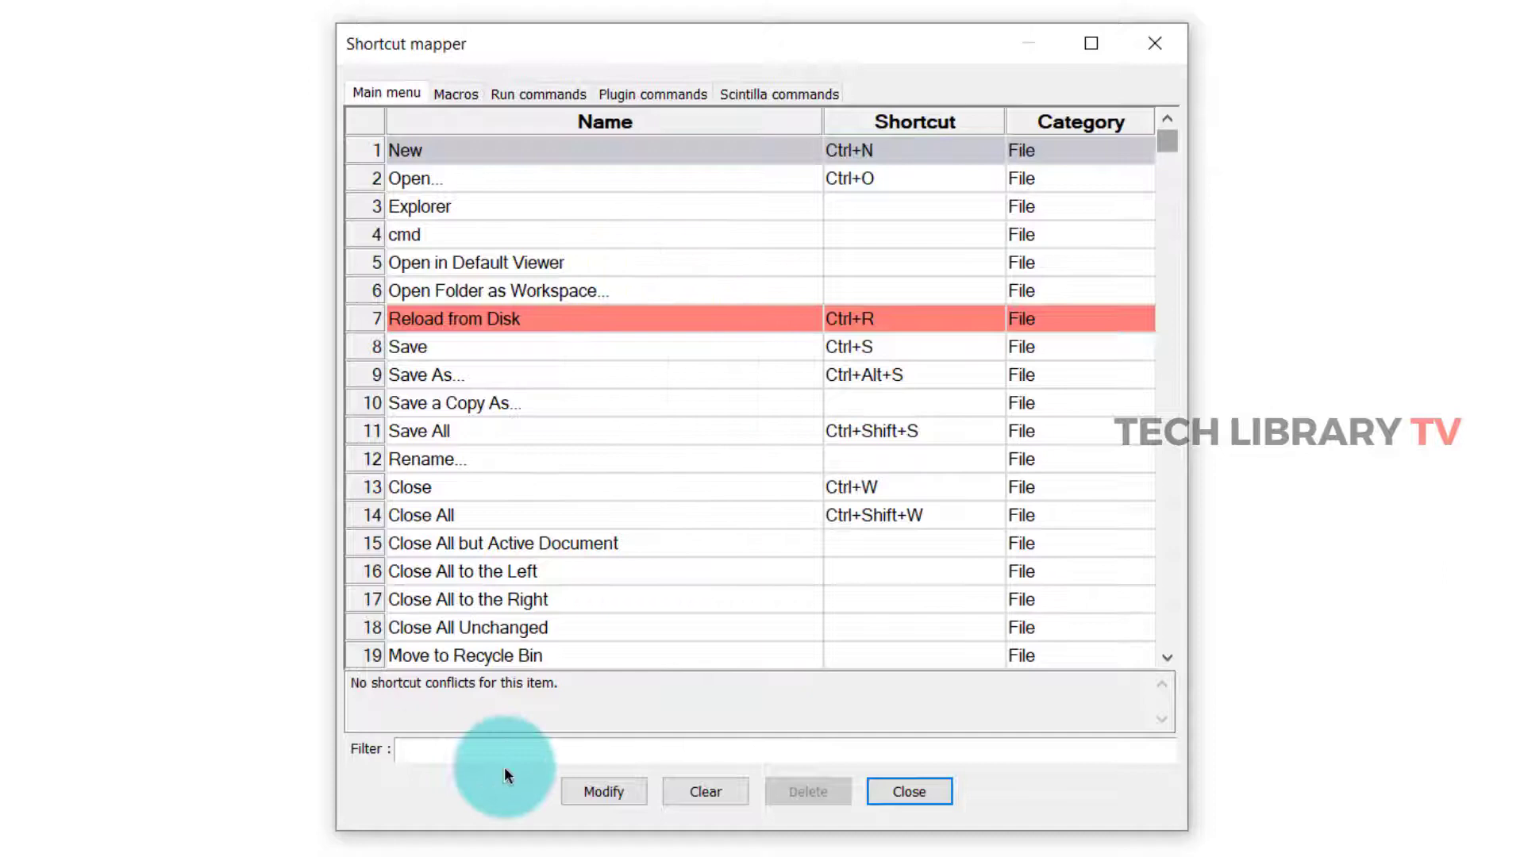
text(r)
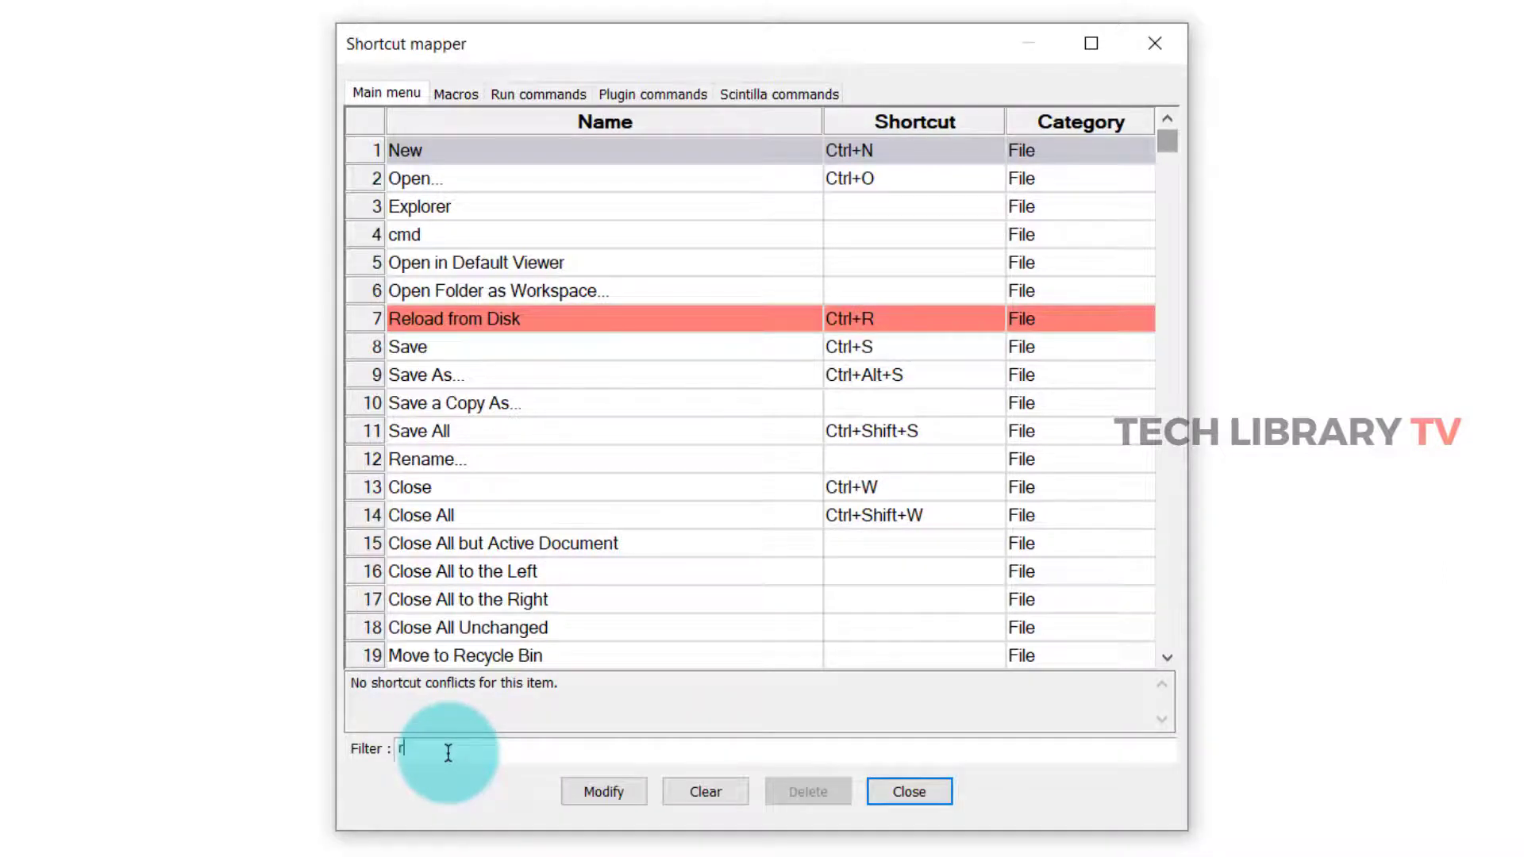
text(un)
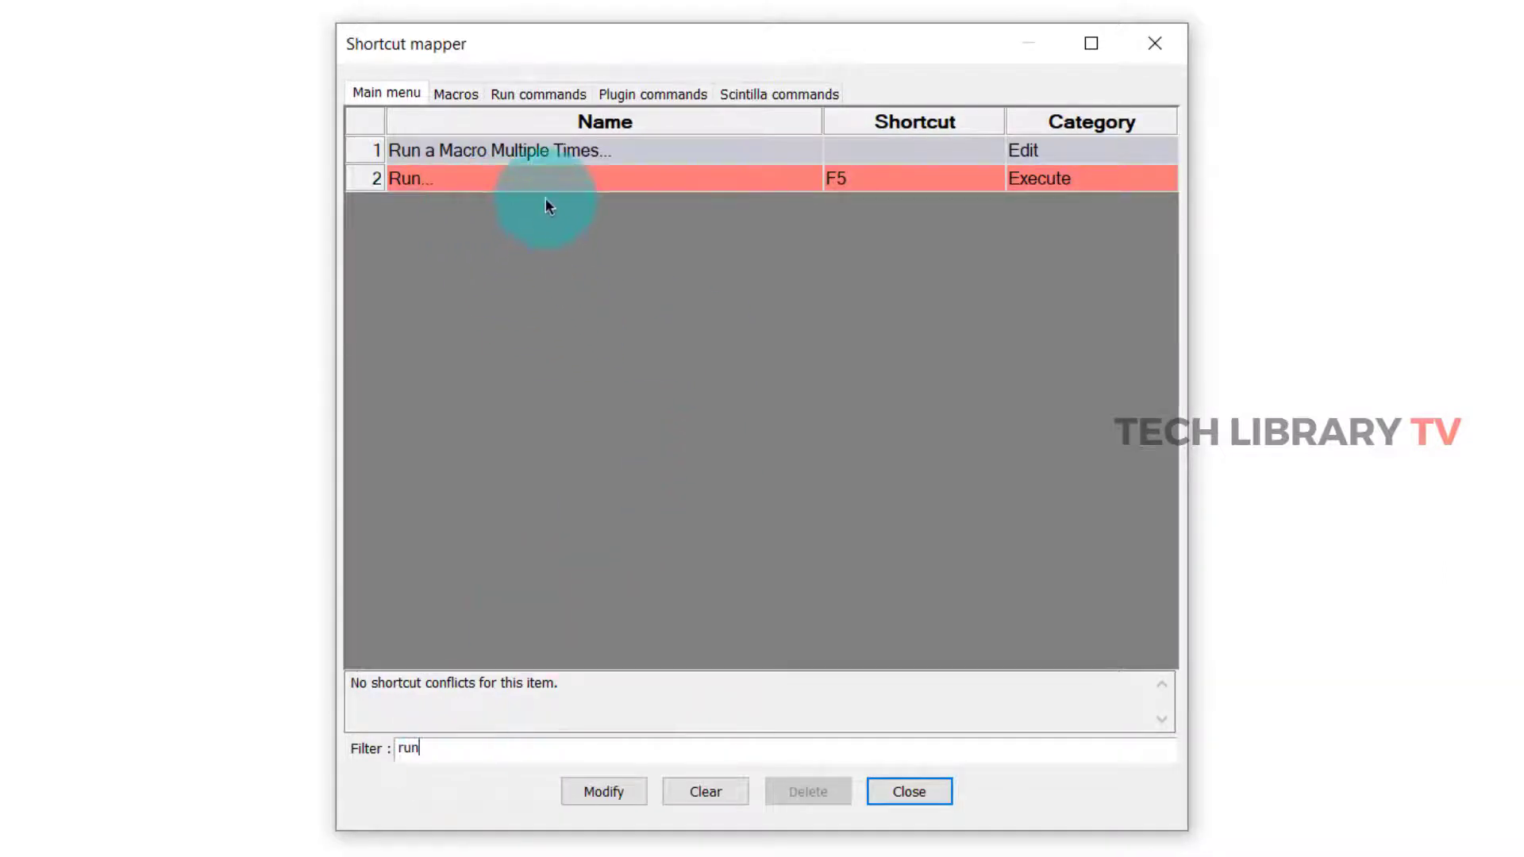
click(602, 791)
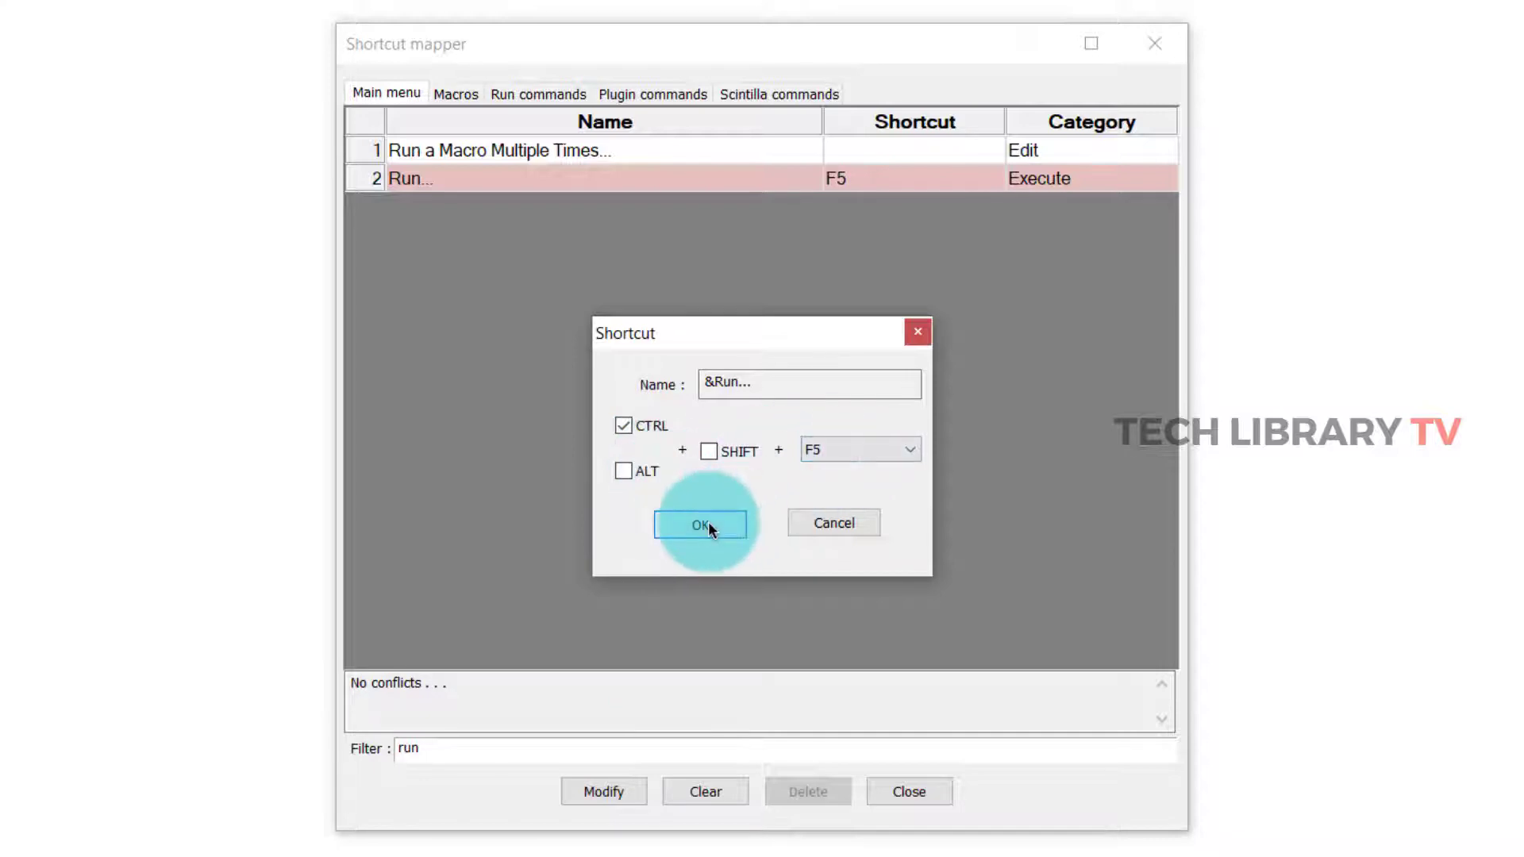
click(700, 524)
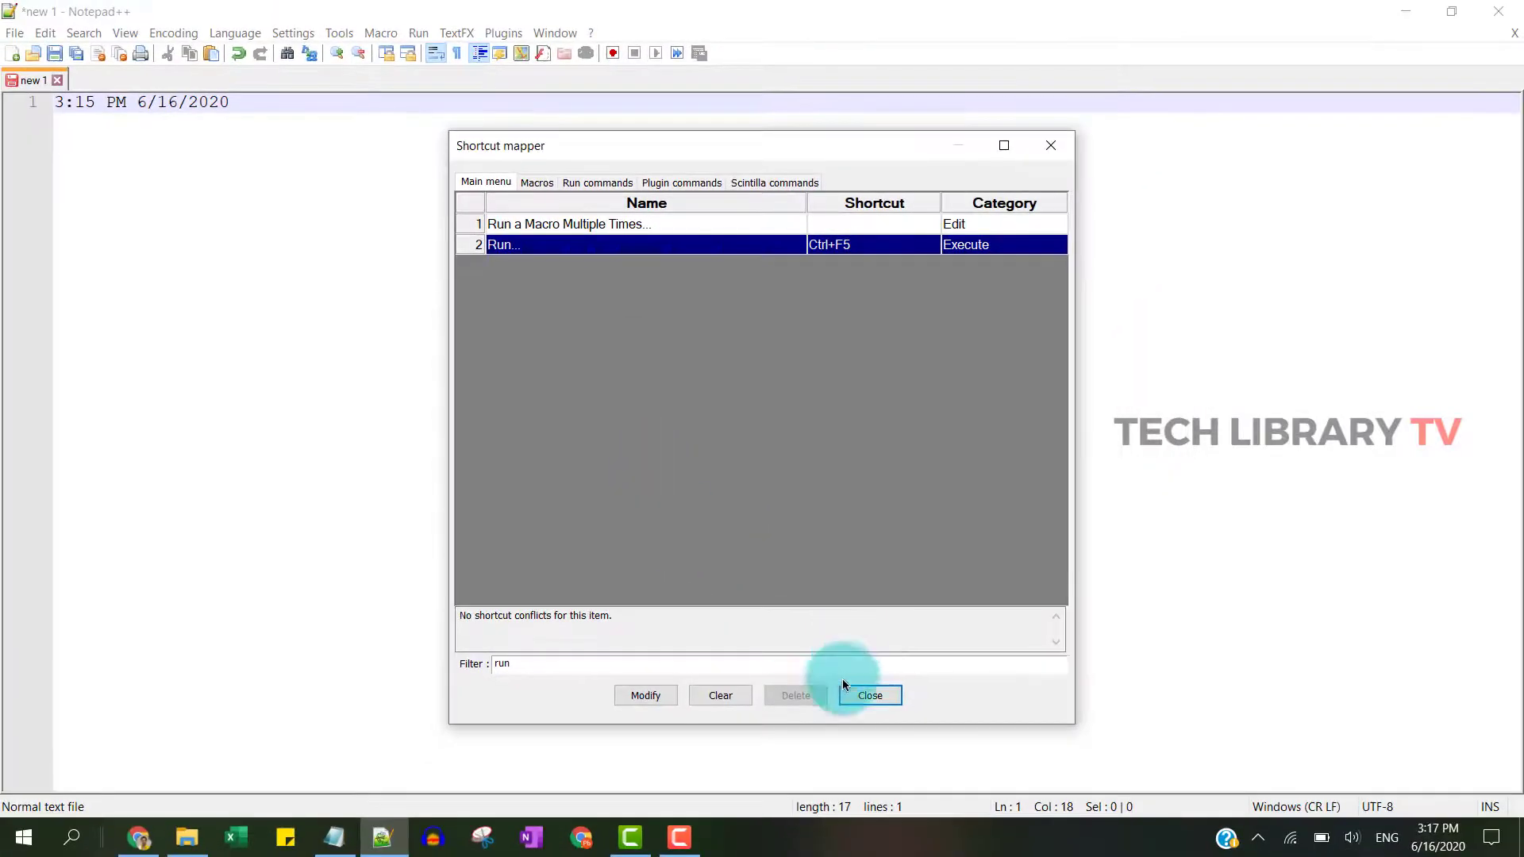
click(867, 695)
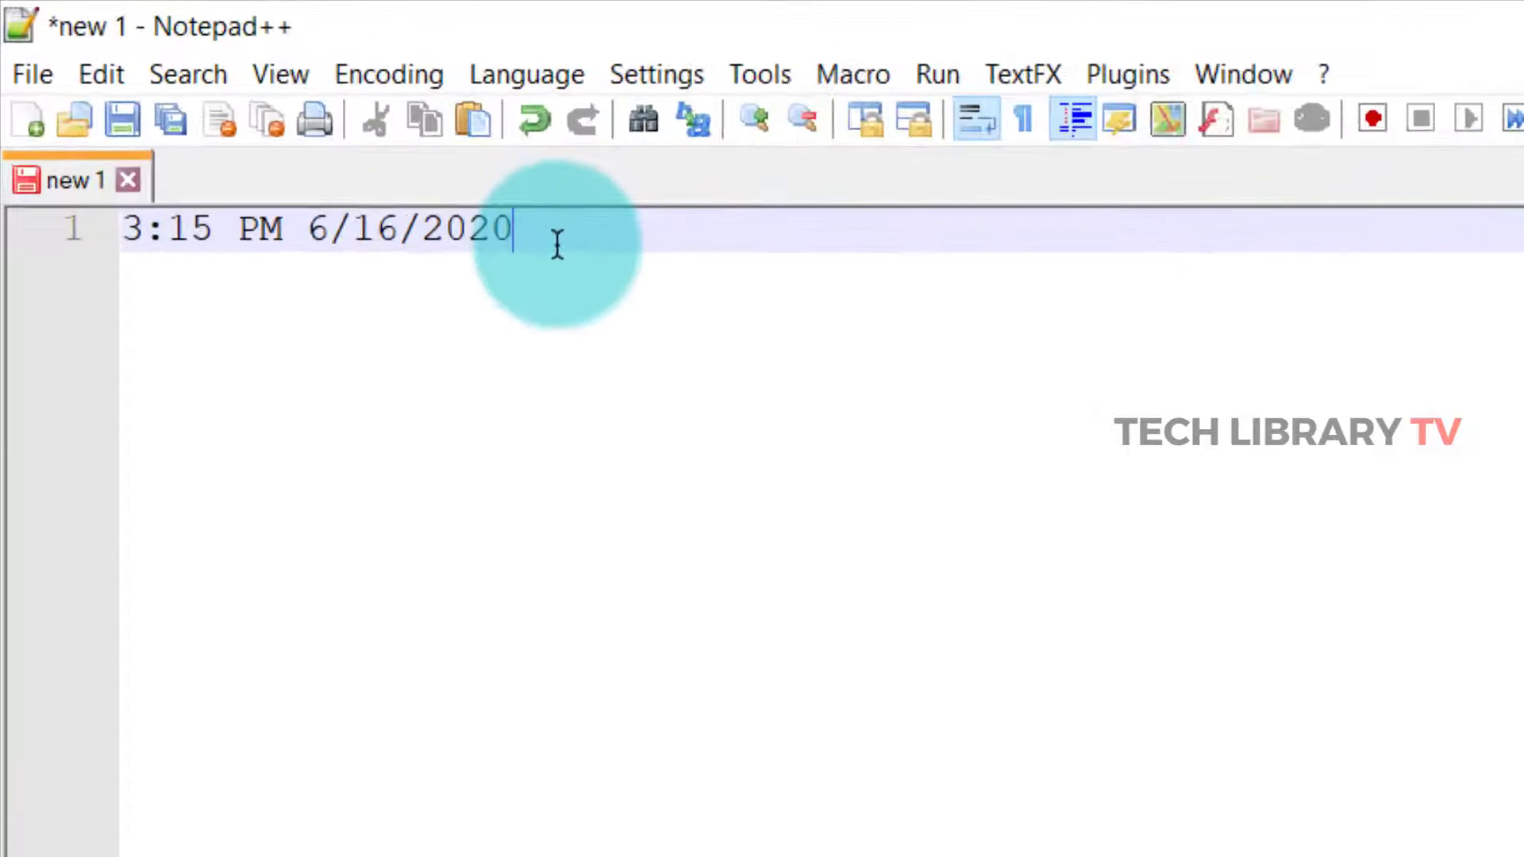
key(f5)
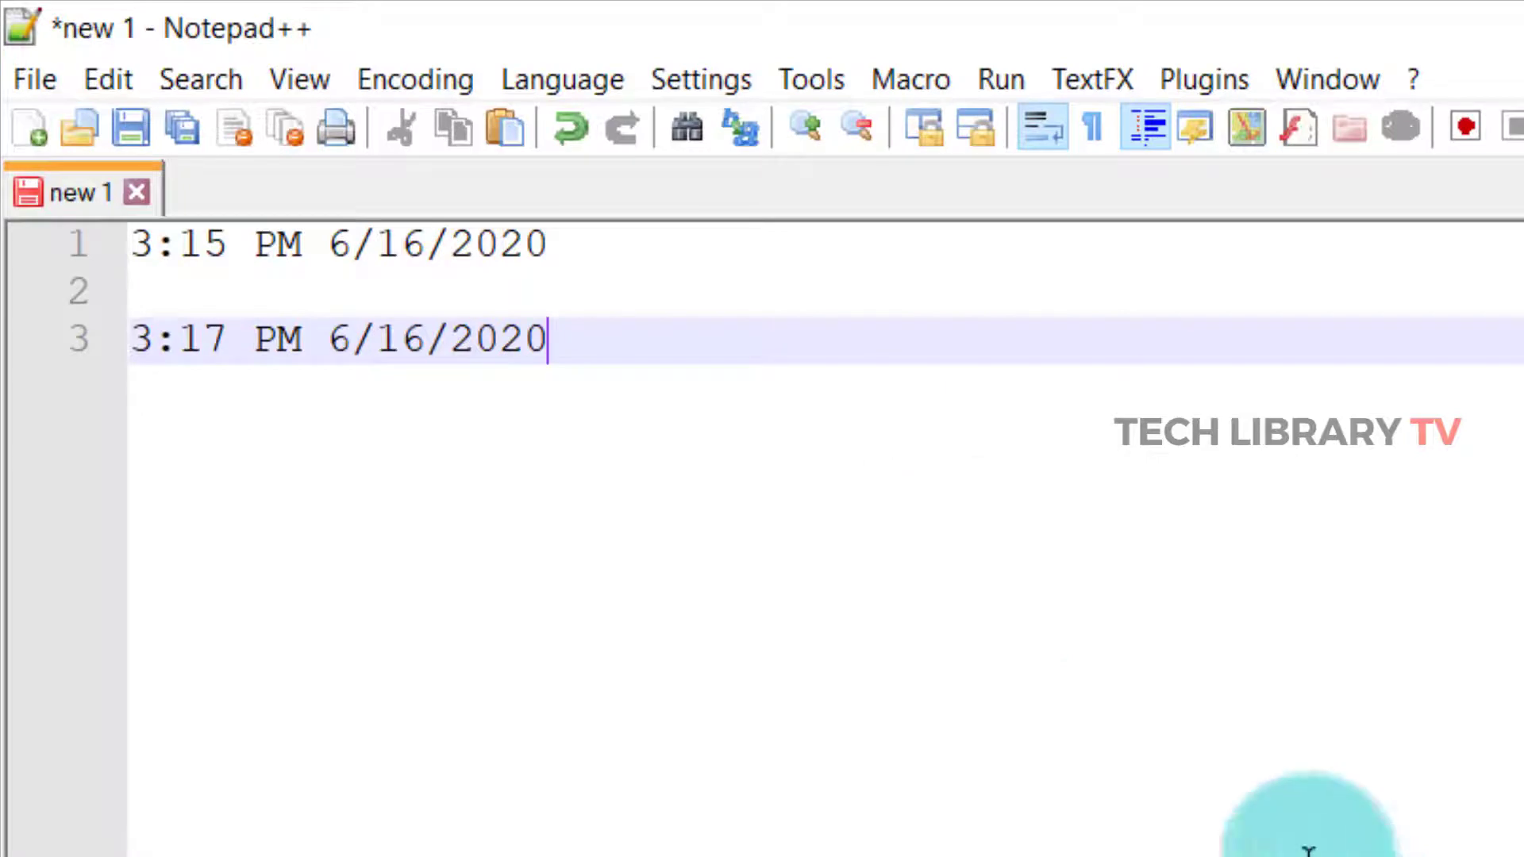
Step: View About Notepad++ (v7.8.7, 32-bit), then switch to File Explorer
click(1411, 78)
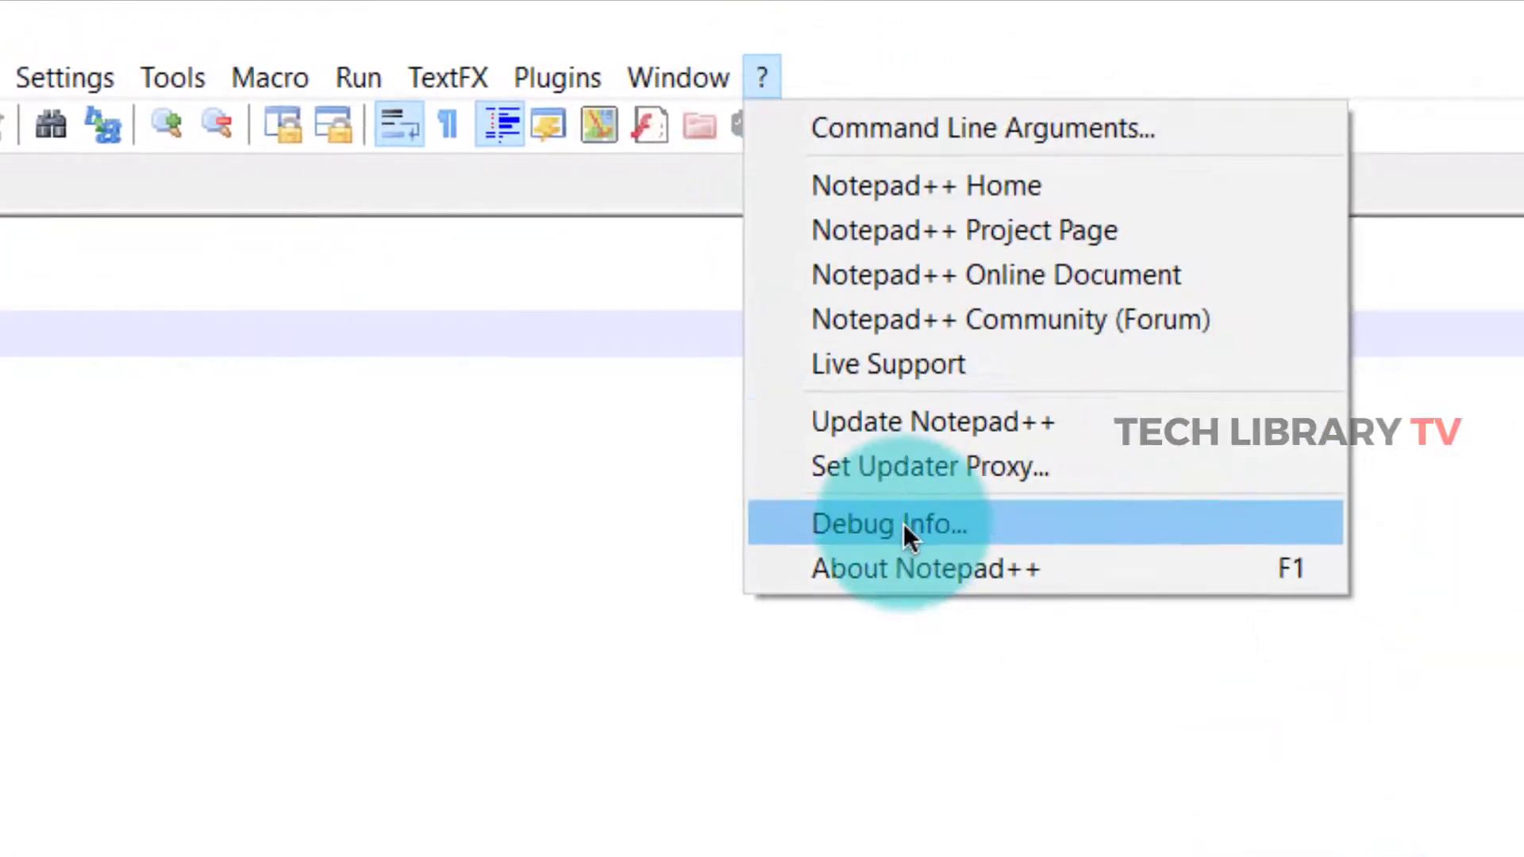
click(924, 568)
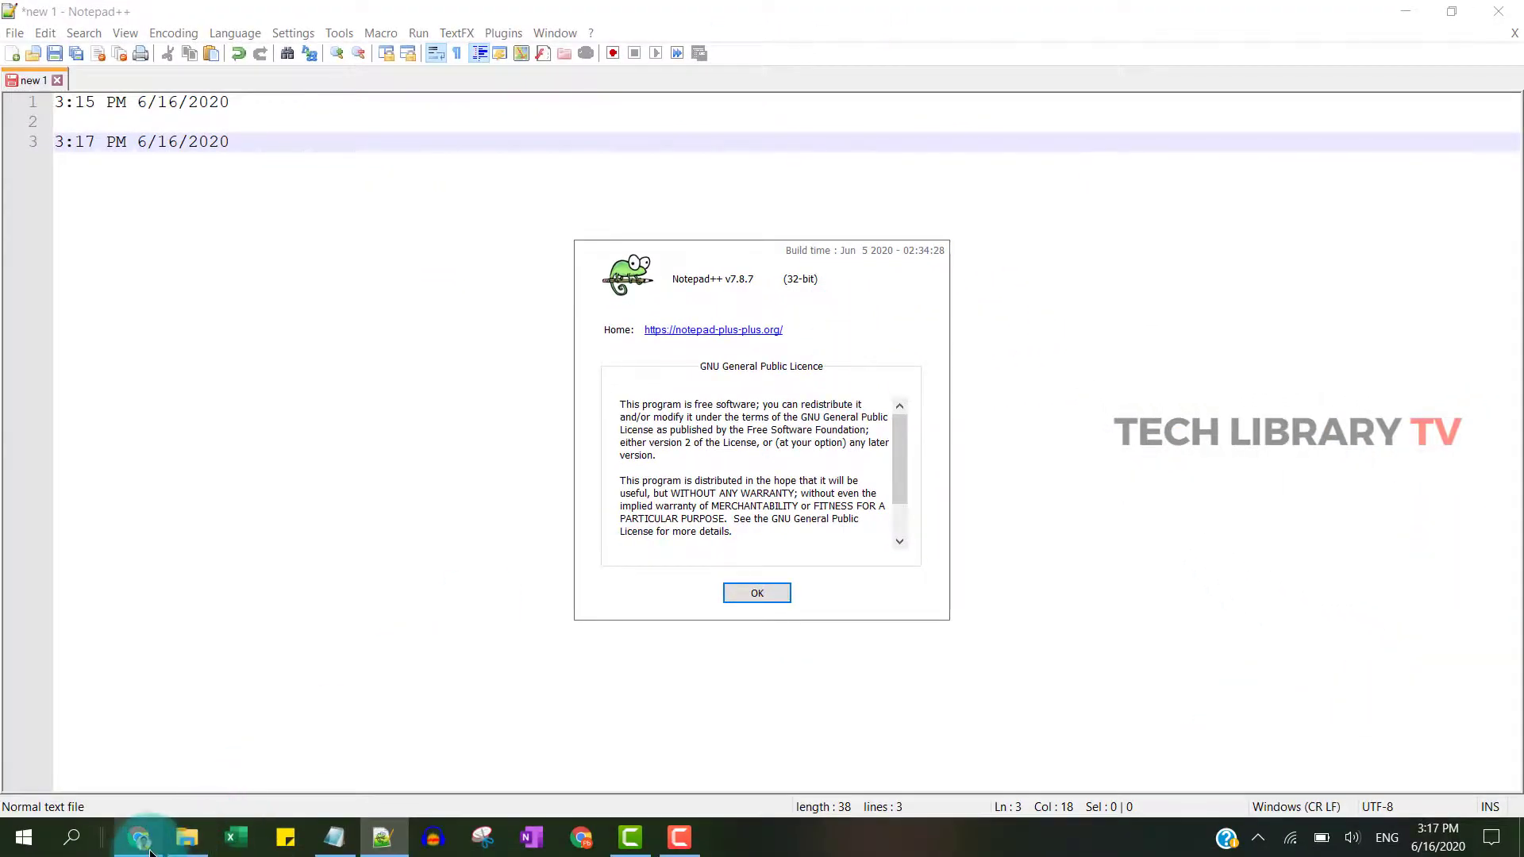
click(138, 835)
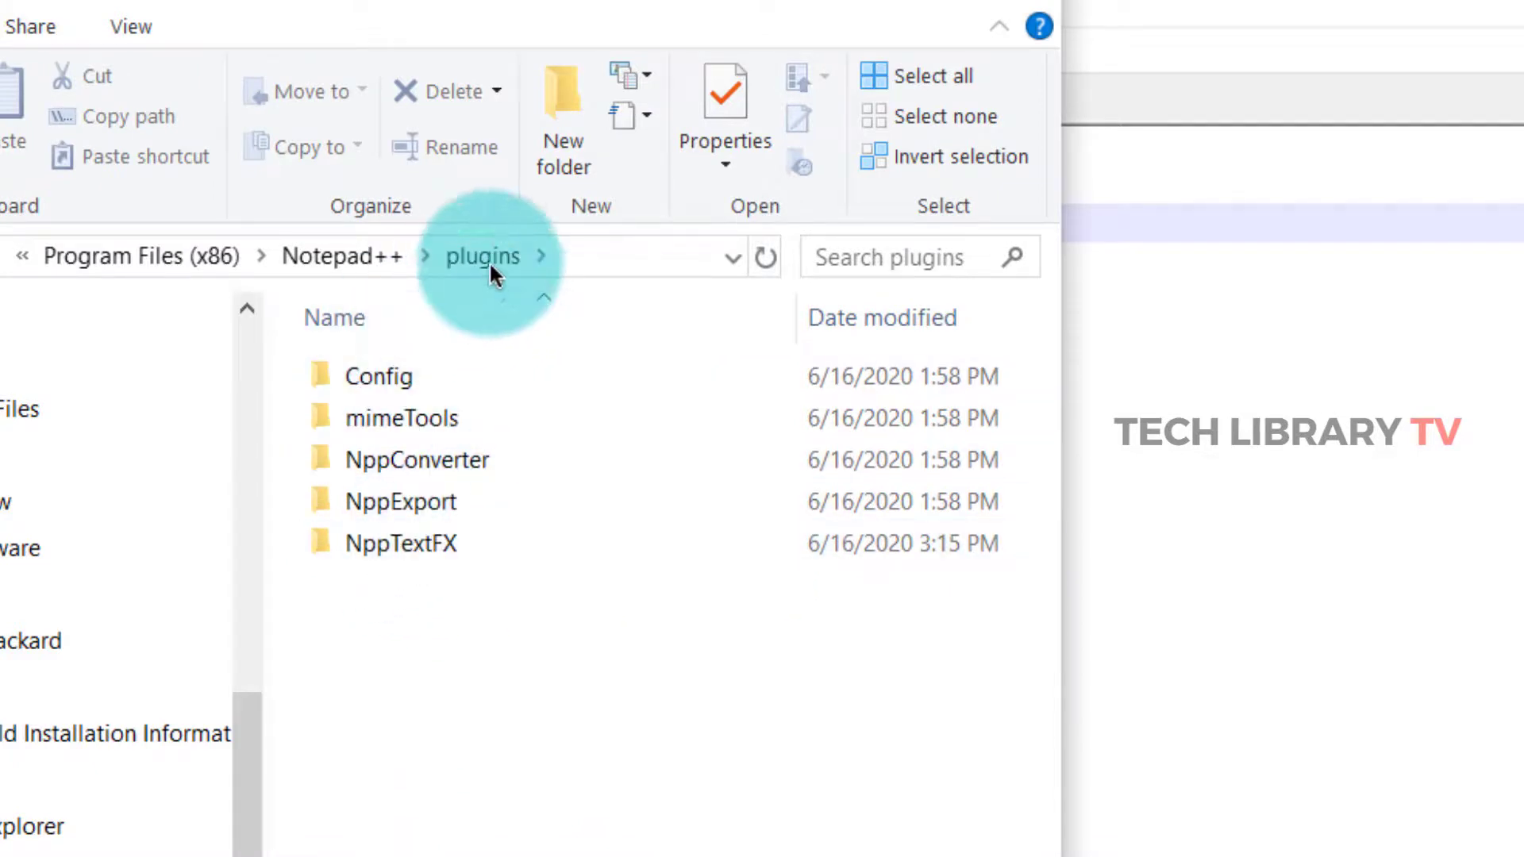
Step: Open the NppTextFX folder in the Notepad++ plugins directory
click(400, 542)
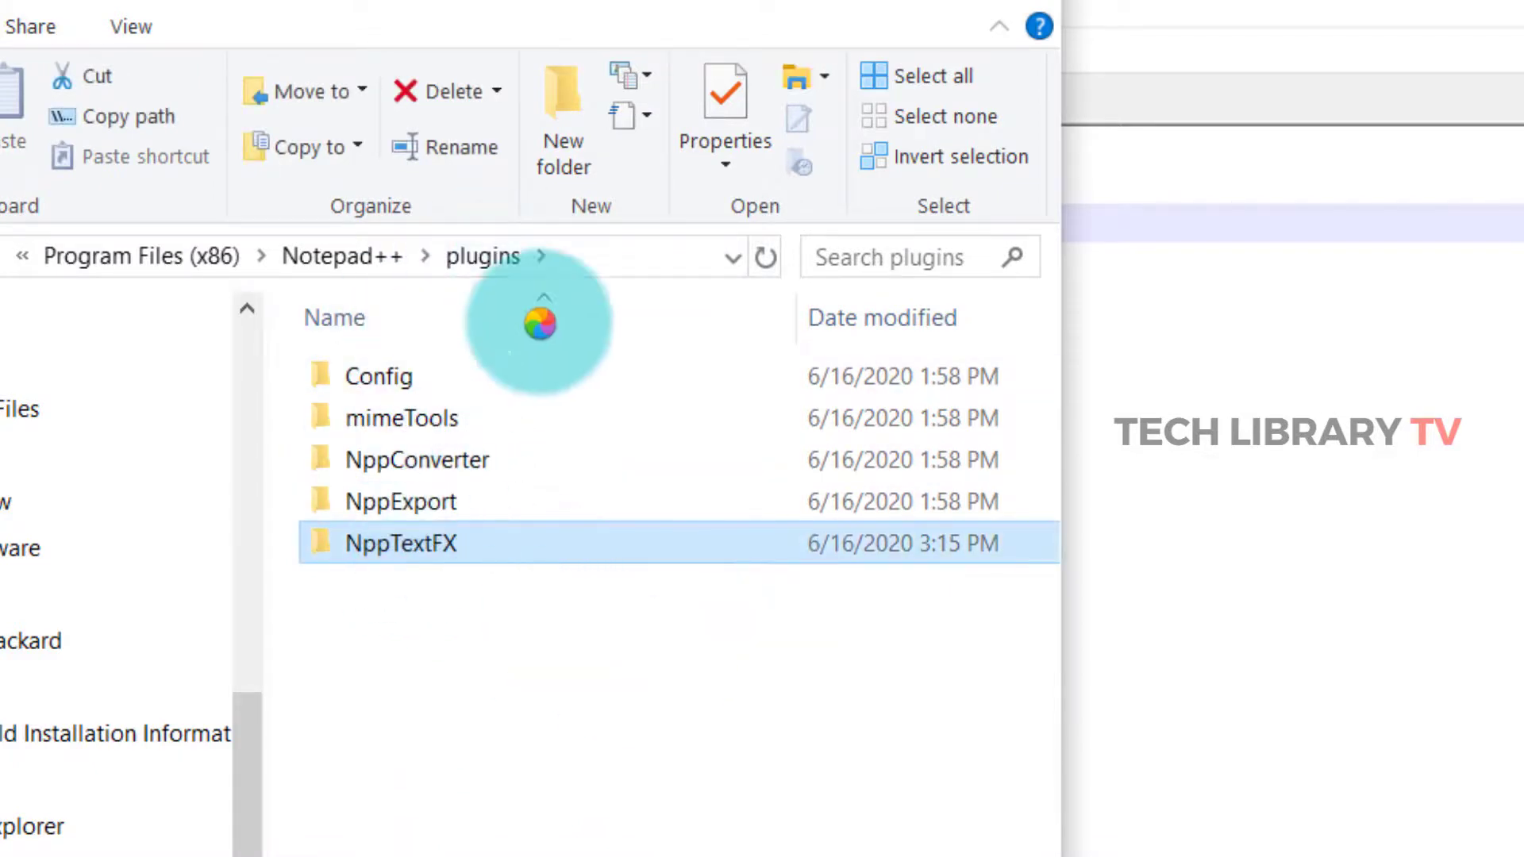
double_click(400, 543)
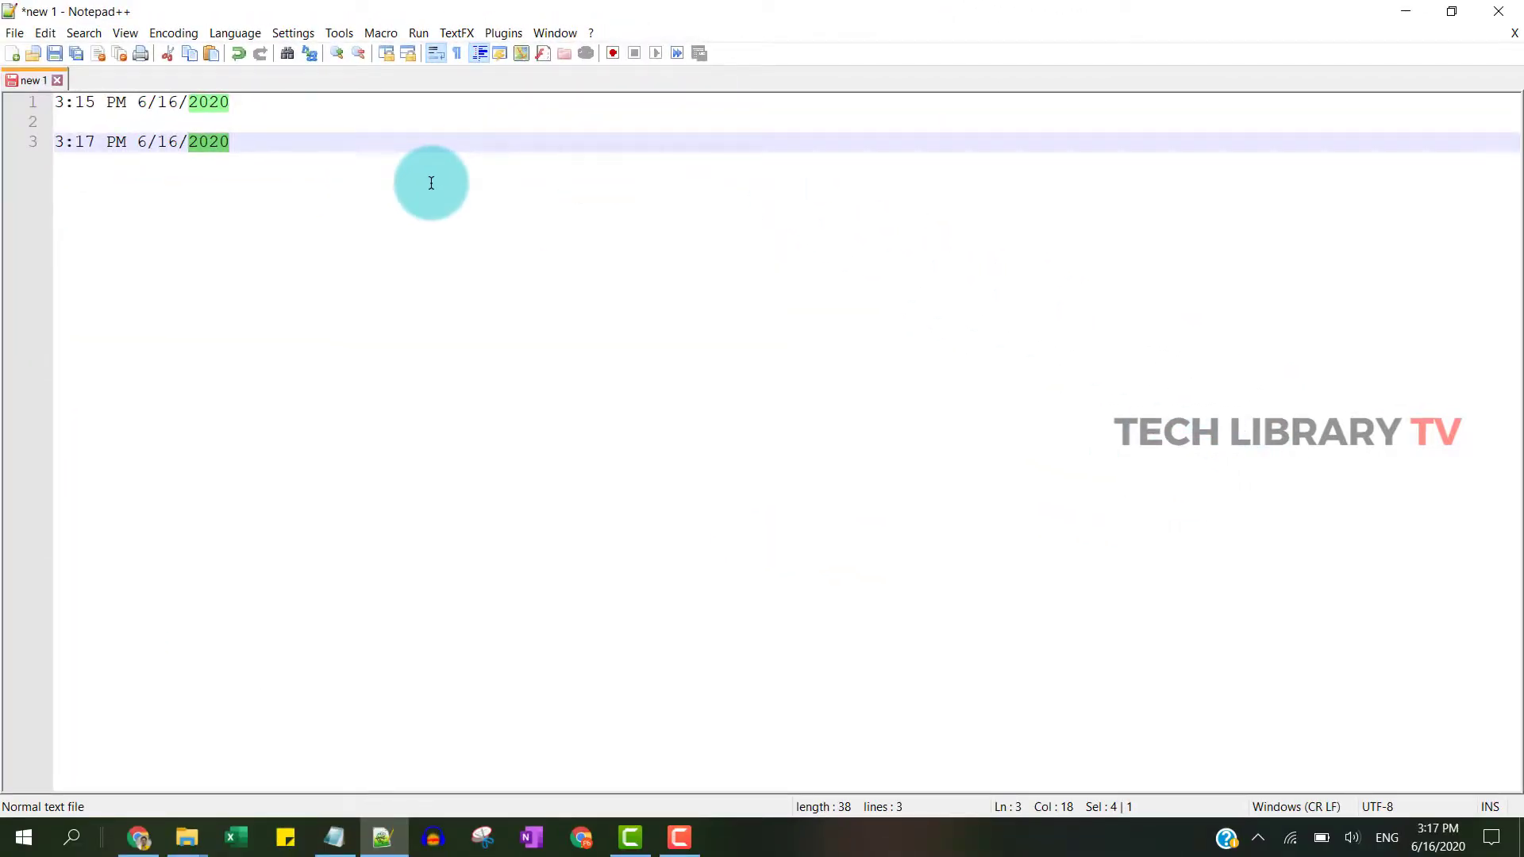
click(455, 32)
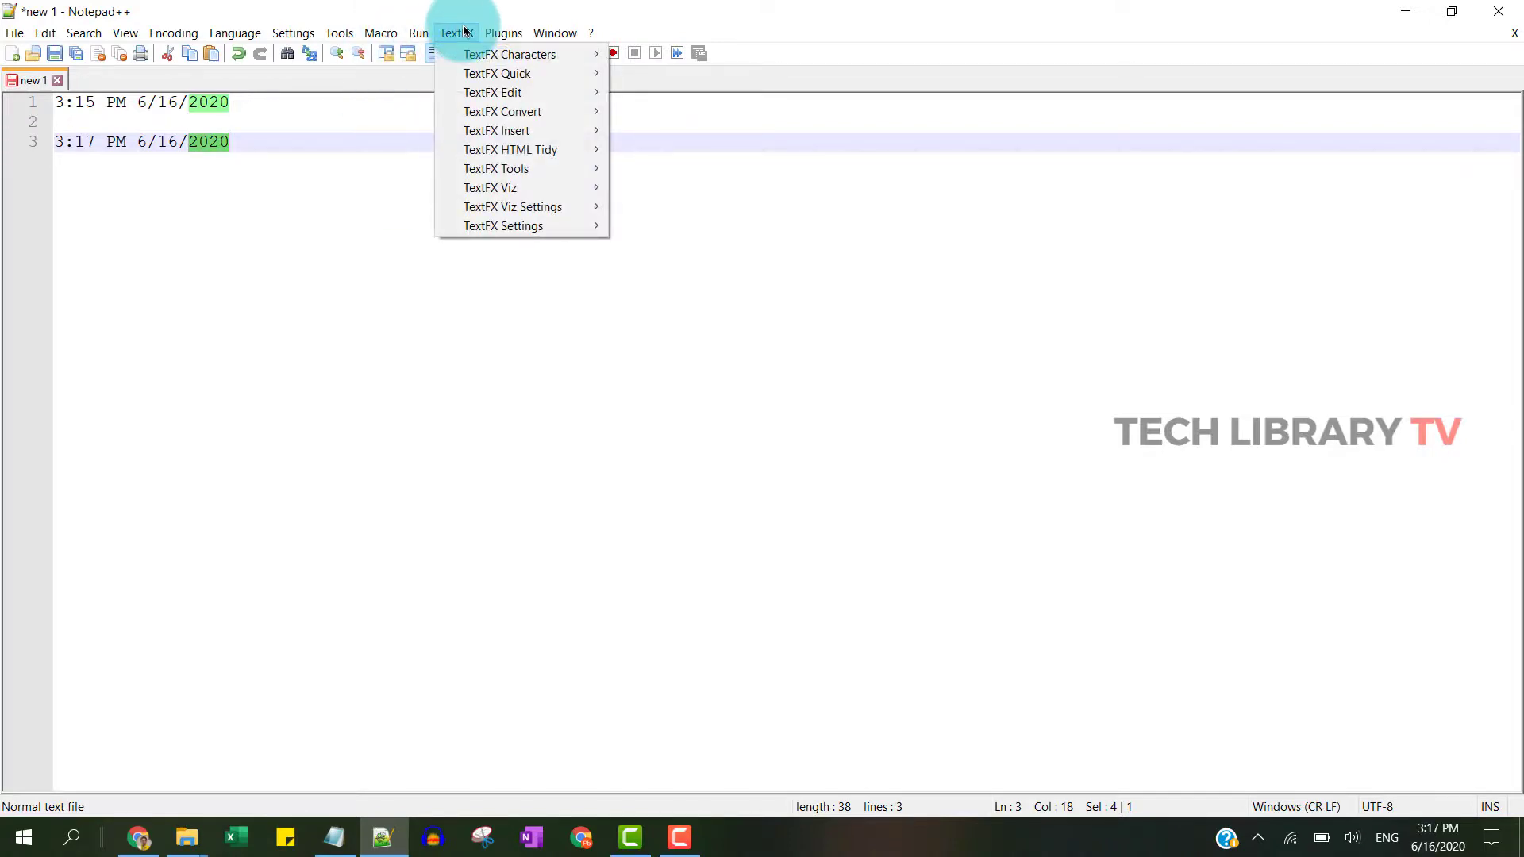
click(723, 665)
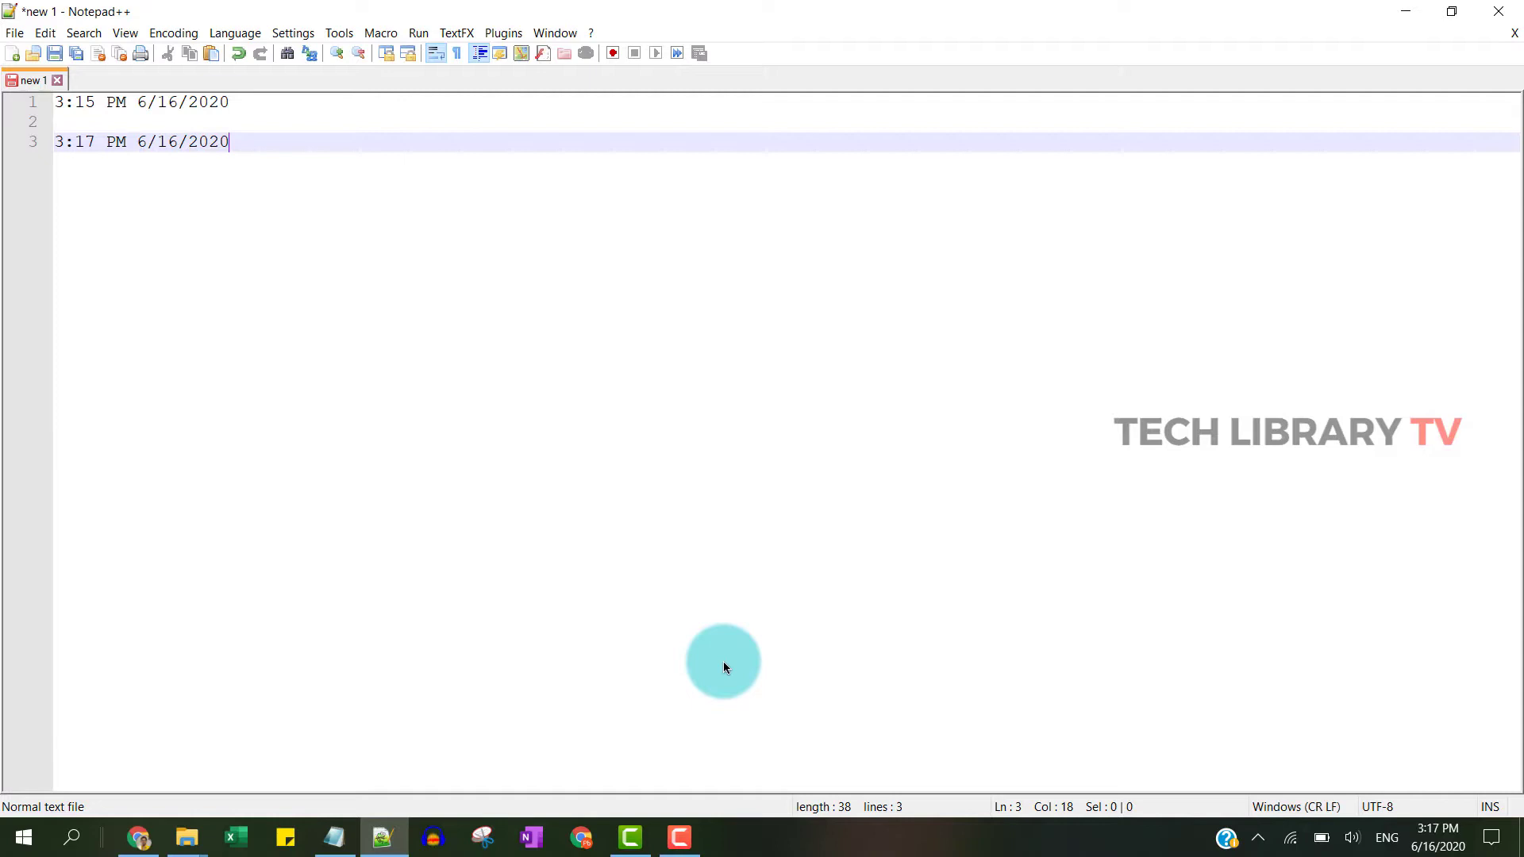